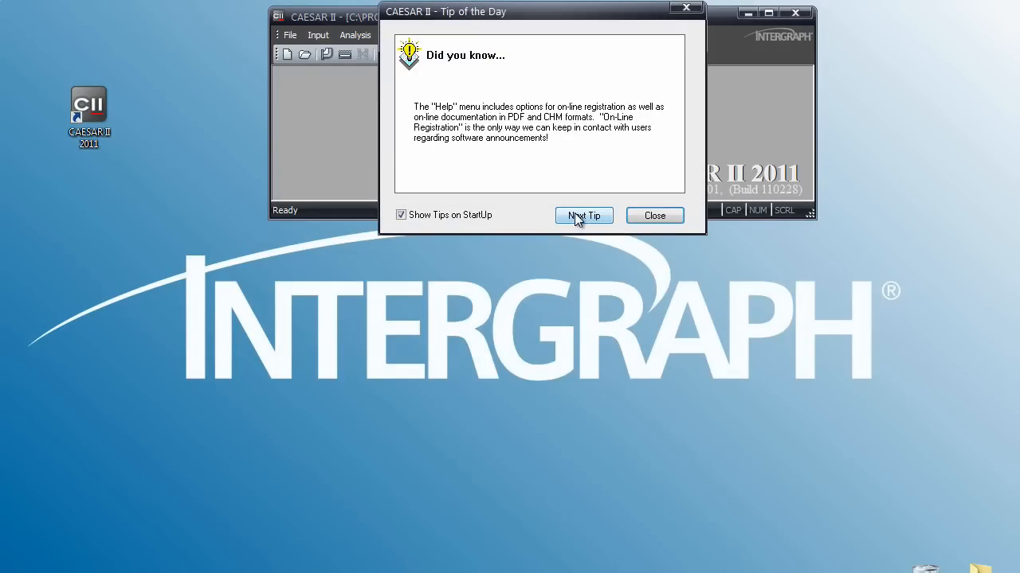
# - Step through two Tip of the Day tips and dismiss the startup tips dialog
pyautogui.click(583, 215)
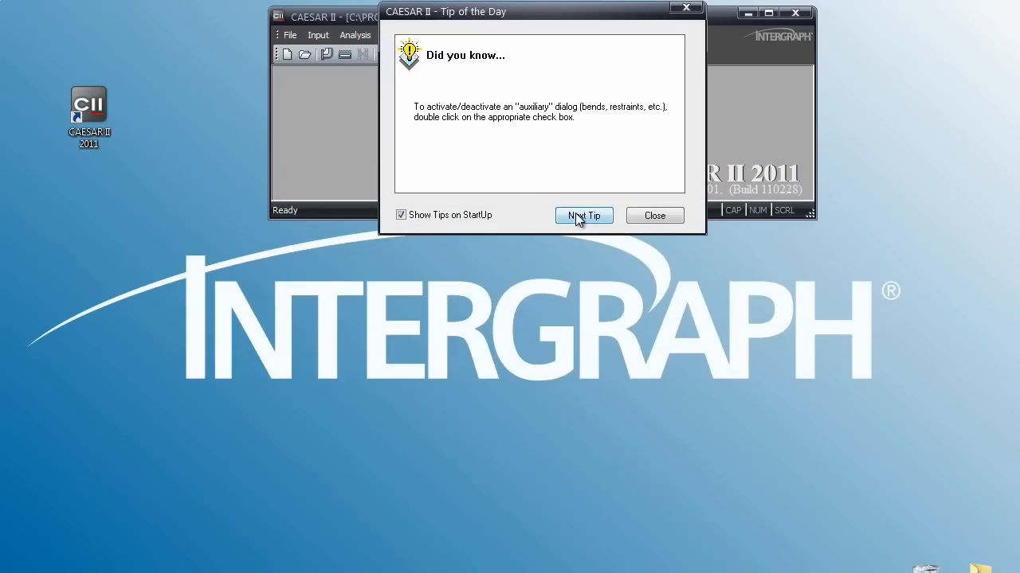
pyautogui.click(583, 215)
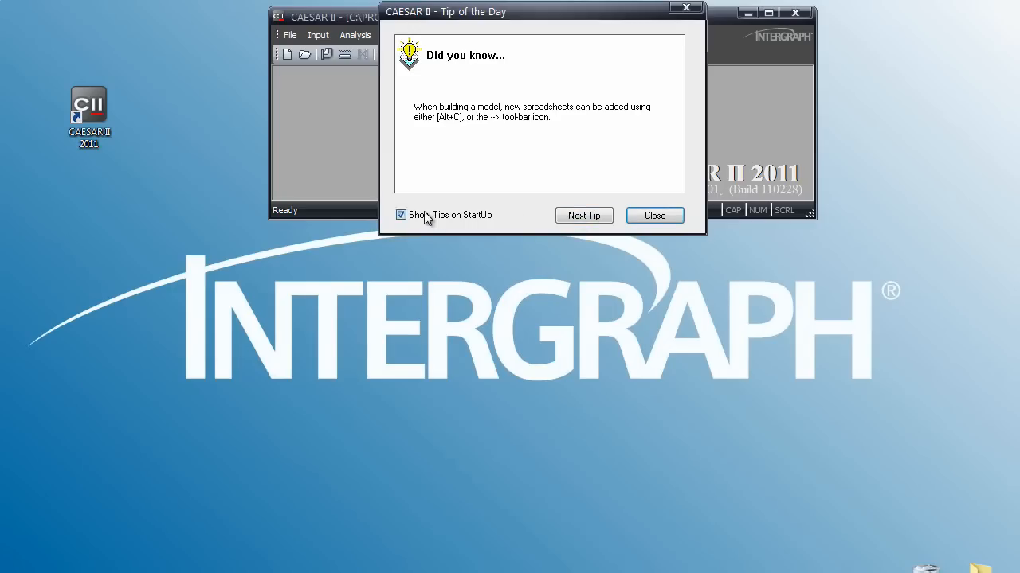
pyautogui.click(655, 215)
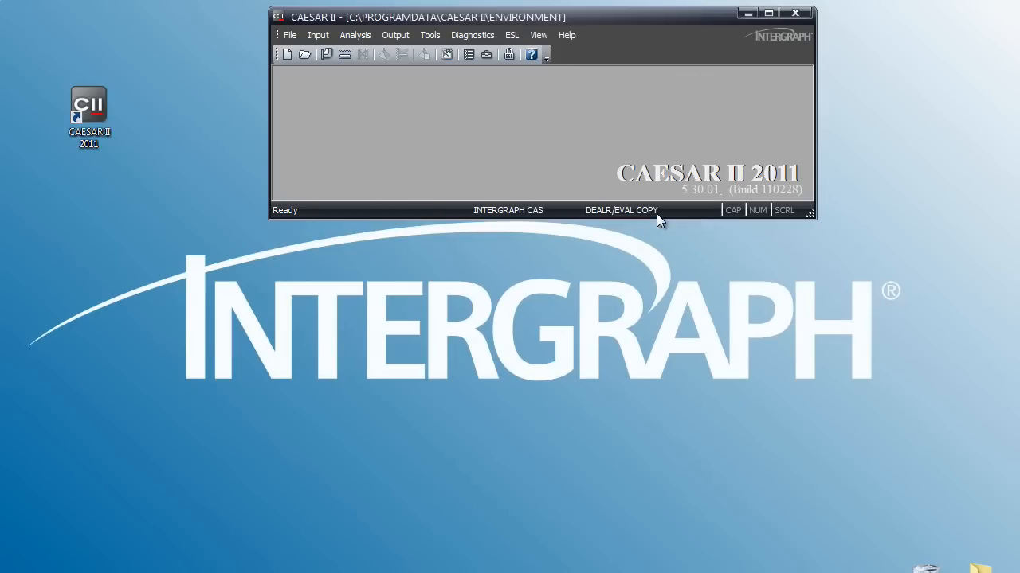
pyautogui.moveTo(507, 89)
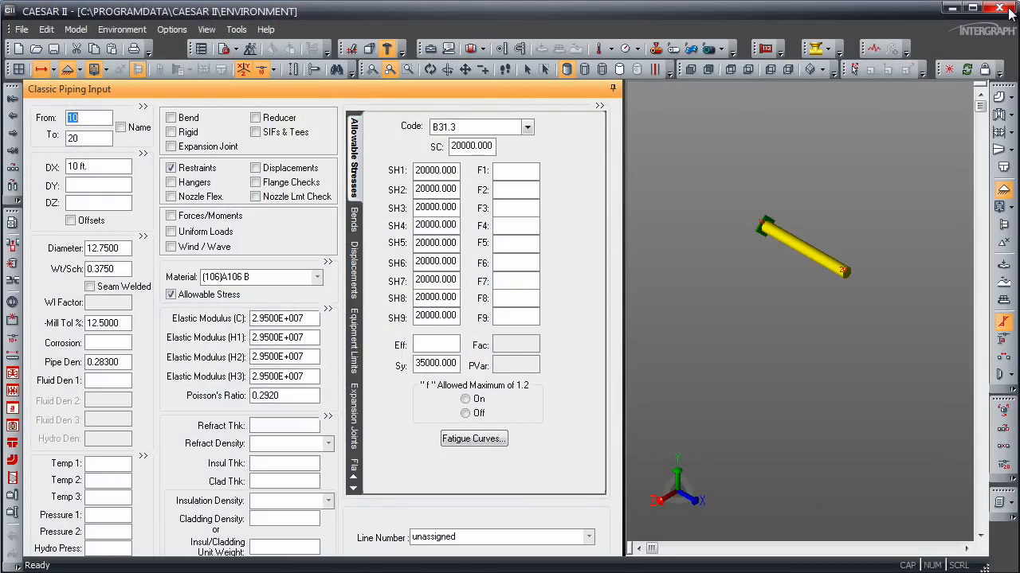
# - In Graphics Settings, set both Bottom and Top background colours to White
pyautogui.click(999, 8)
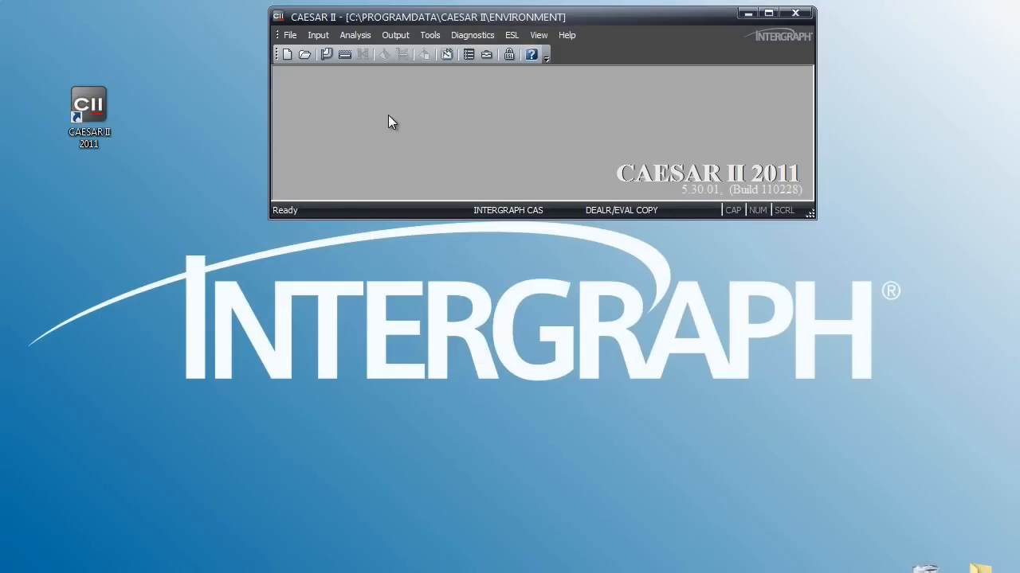
pyautogui.moveTo(468, 54)
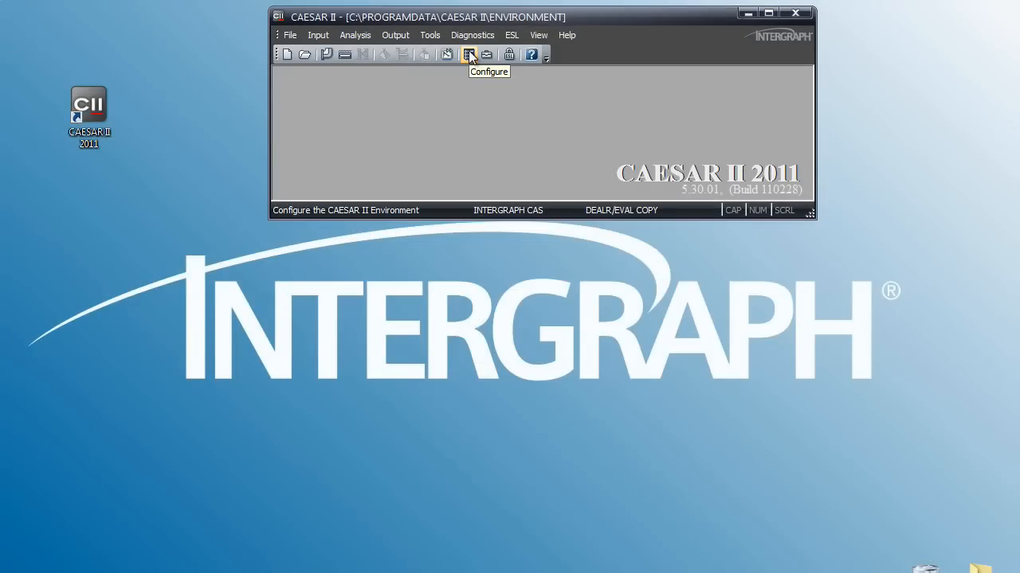
pyautogui.click(468, 54)
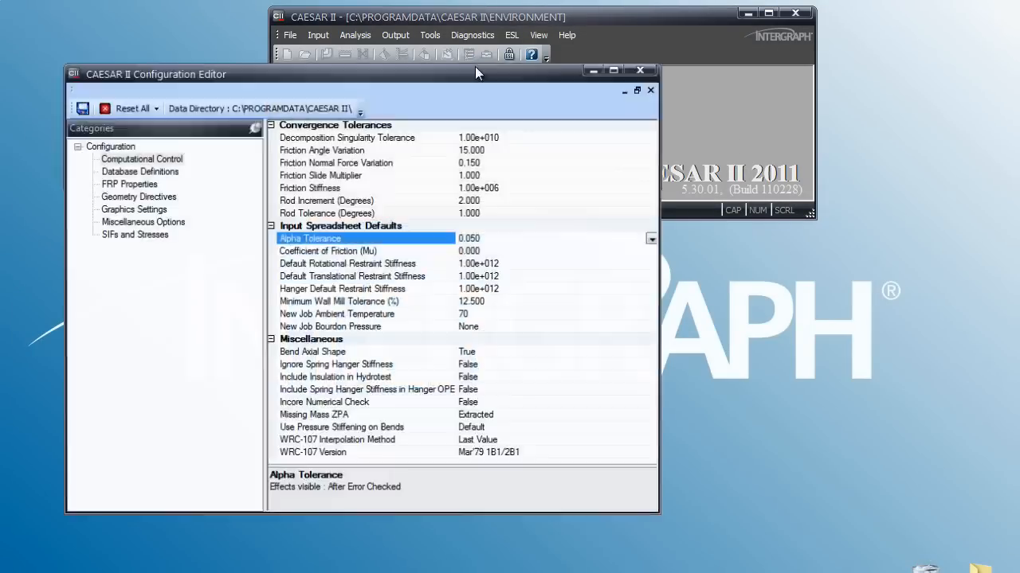
pyautogui.moveTo(475, 73); pyautogui.dragTo(469, 72)
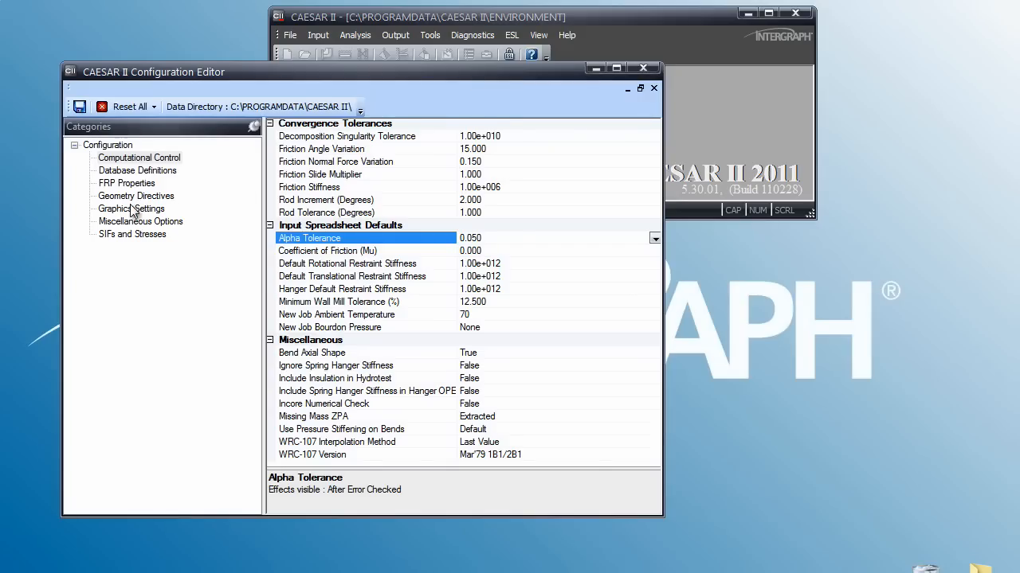
pyautogui.click(130, 207)
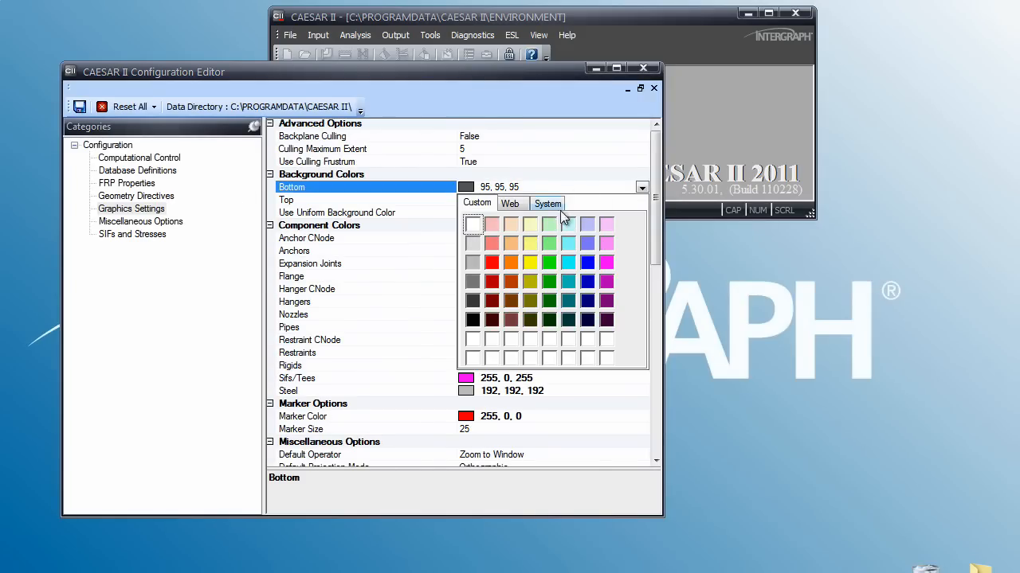
pyautogui.click(471, 223)
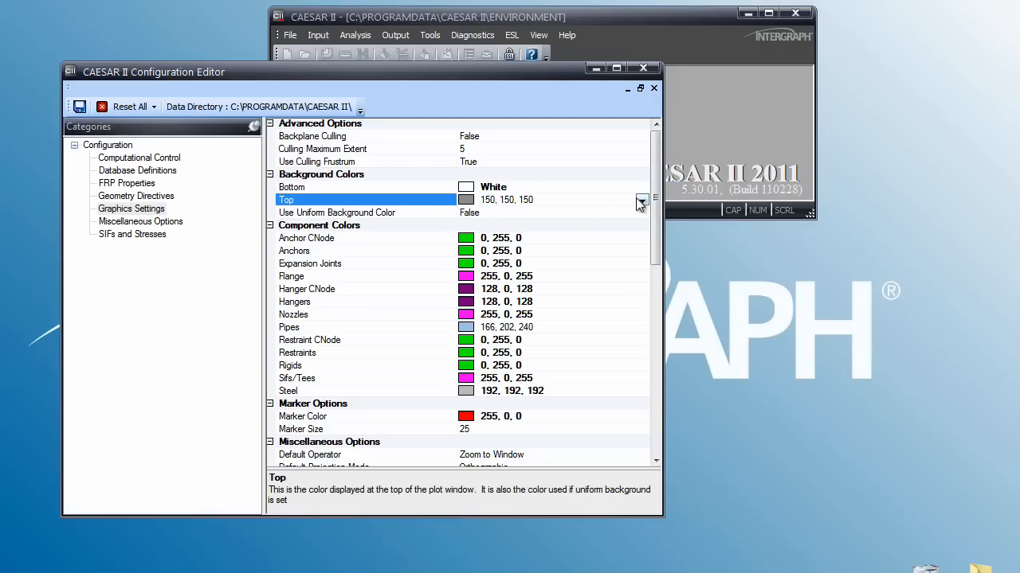
pyautogui.click(641, 201)
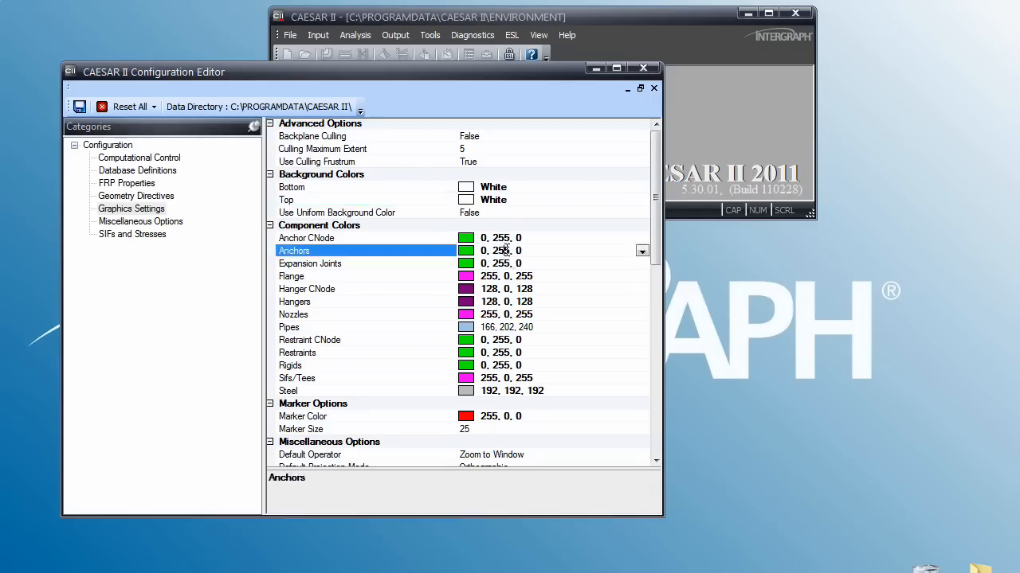
# - Set Anchors to Red on the Web colours and browse Anchor CNode's web colours toward Tomato
pyautogui.click(642, 251)
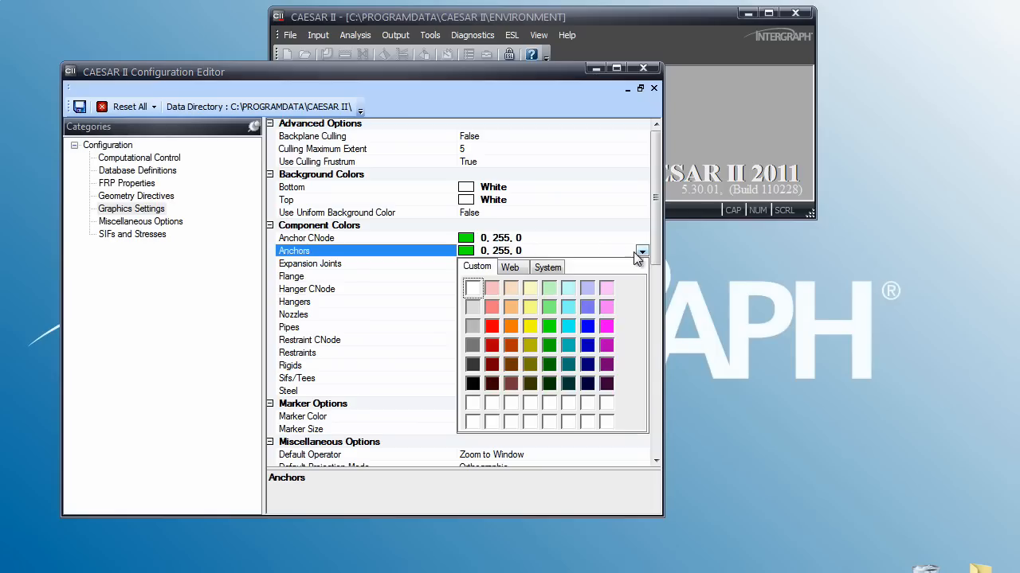
pyautogui.click(509, 267)
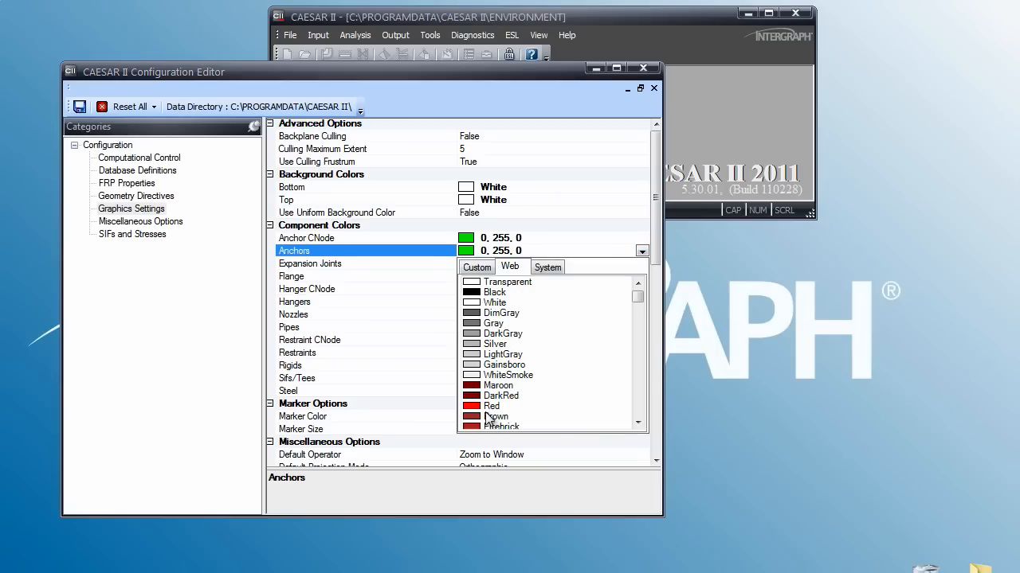
pyautogui.click(490, 406)
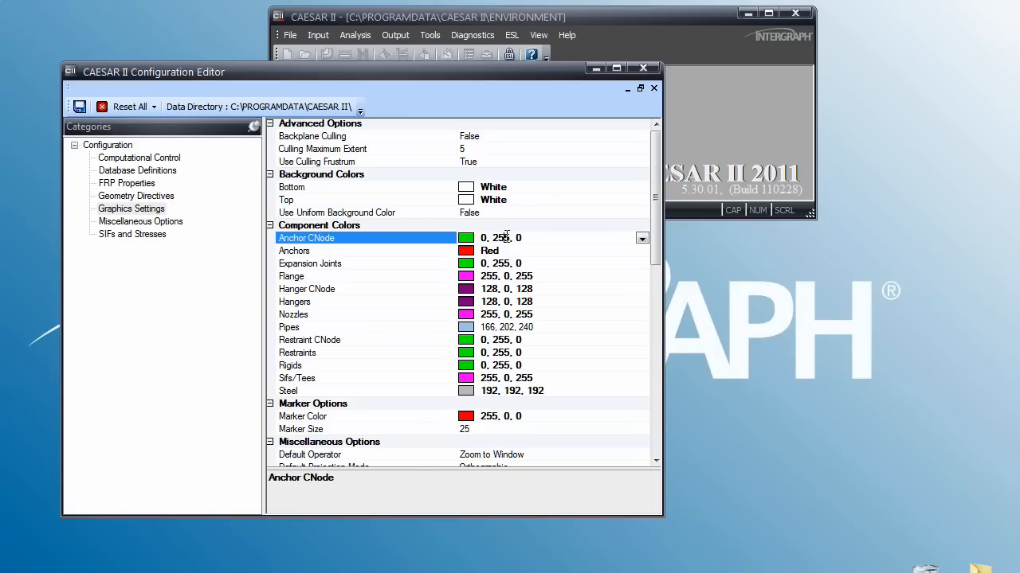
pyautogui.click(642, 238)
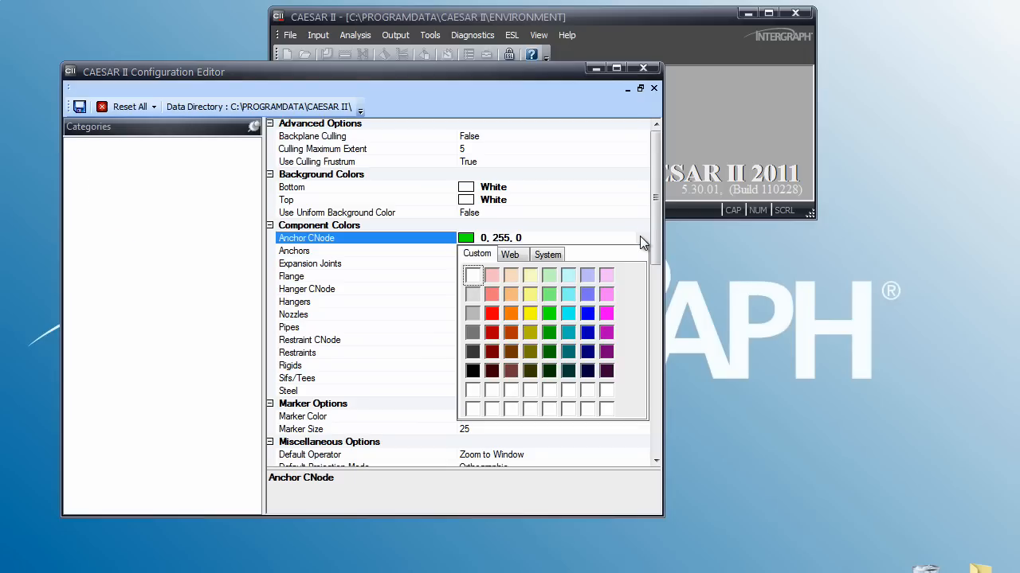
pyautogui.click(509, 255)
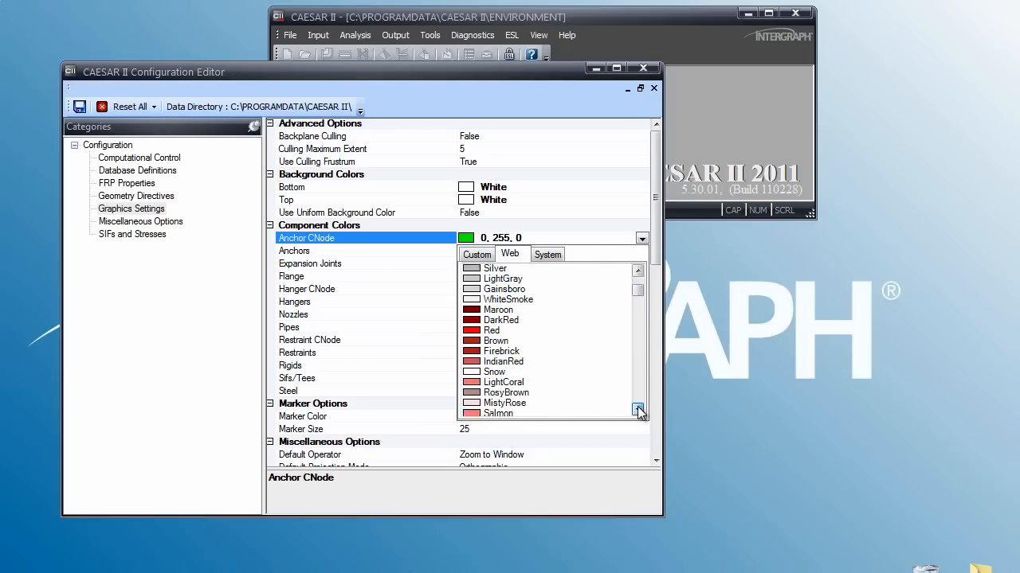
pyautogui.scroll(-3)
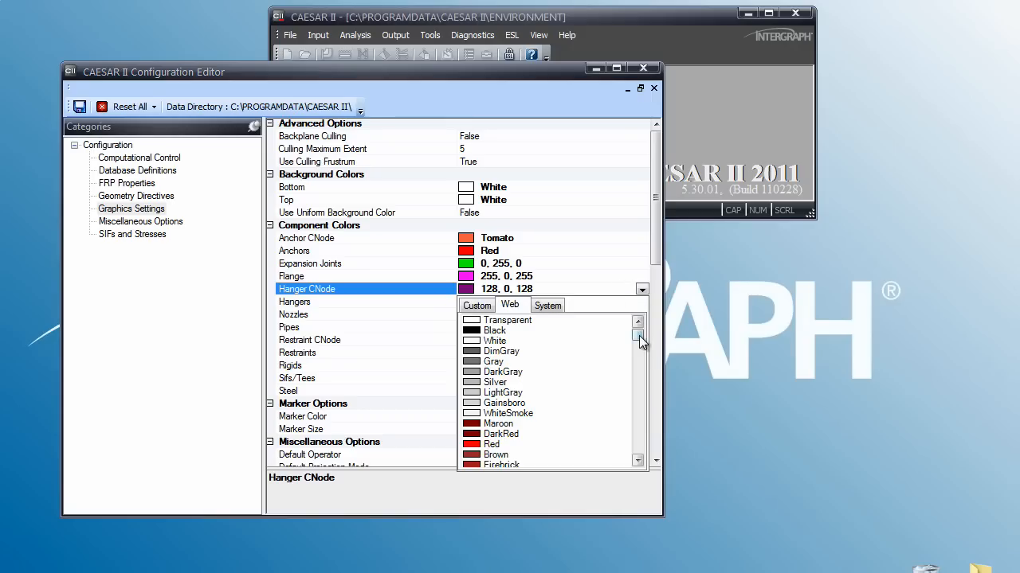
# - Set Hanger CNode to SlateBlue and Restraint CNode to the custom 192, 192, 0 swatch
pyautogui.scroll(-3)
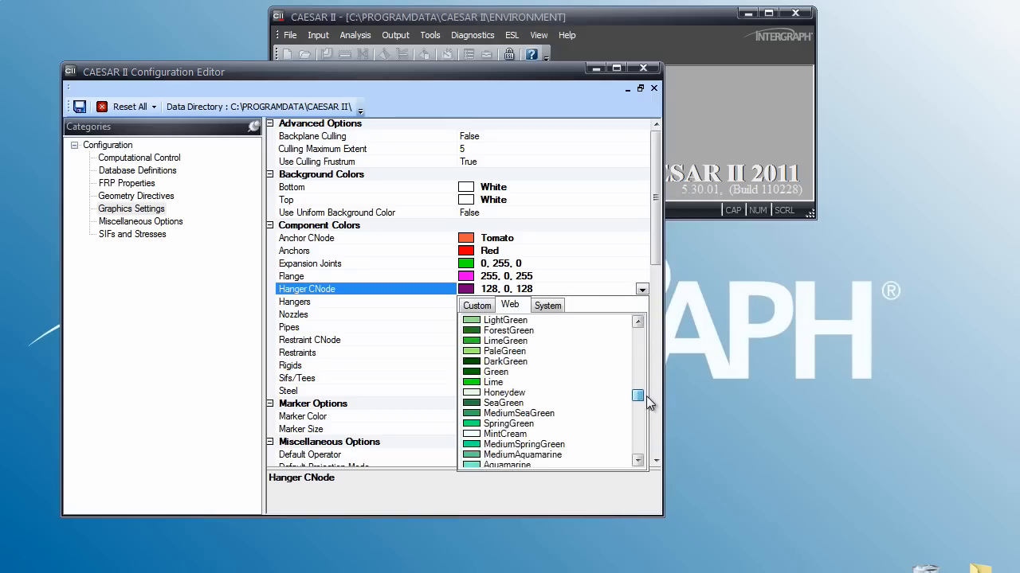
pyautogui.scroll(-3)
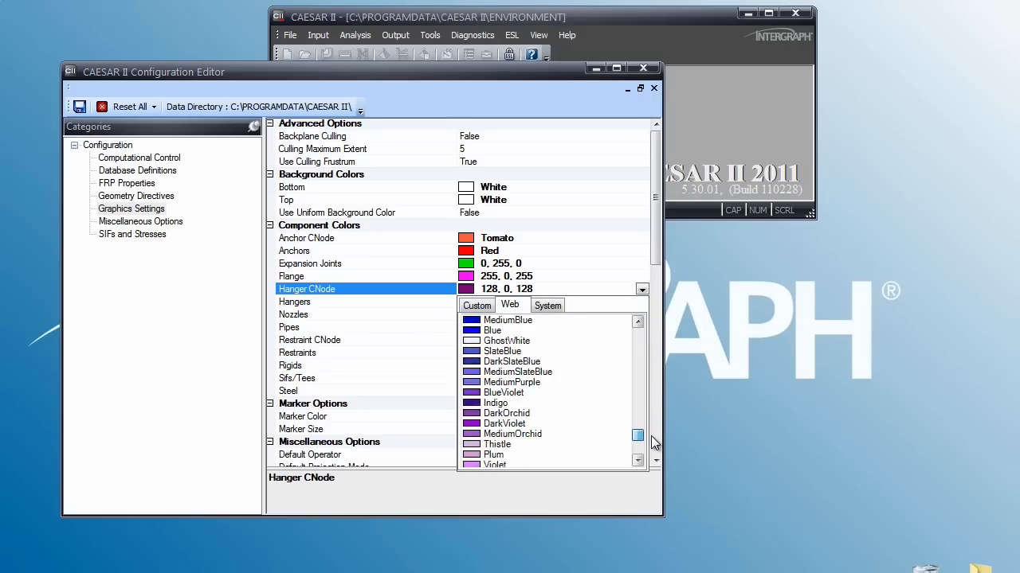
pyautogui.scroll(-3)
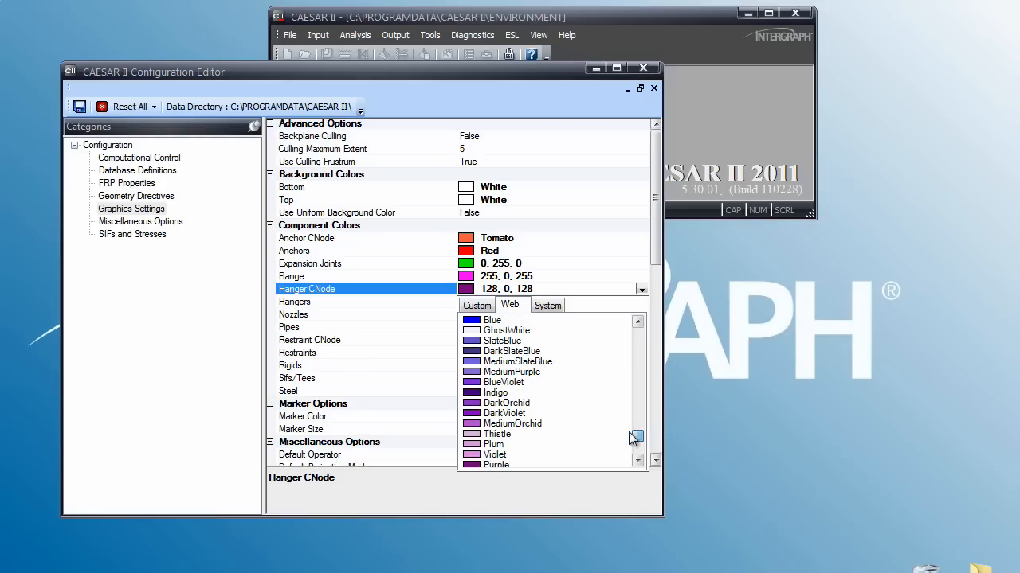
pyautogui.click(502, 341)
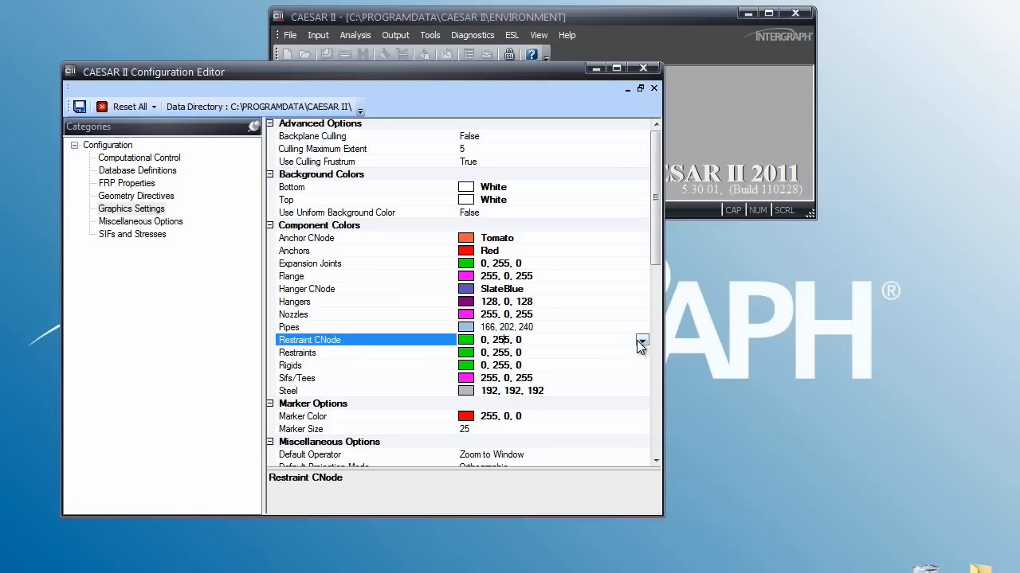
pyautogui.click(640, 341)
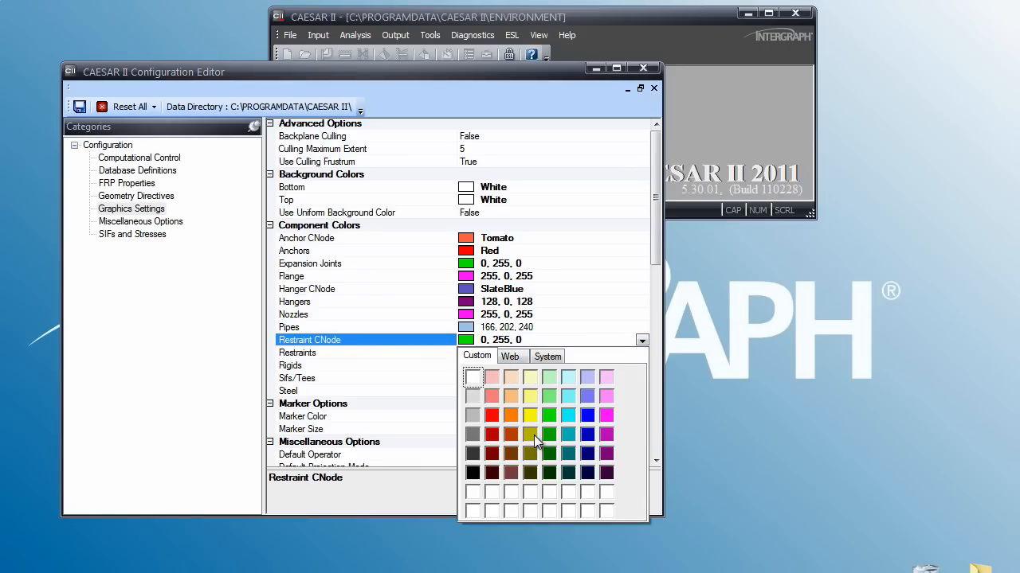
pyautogui.click(529, 433)
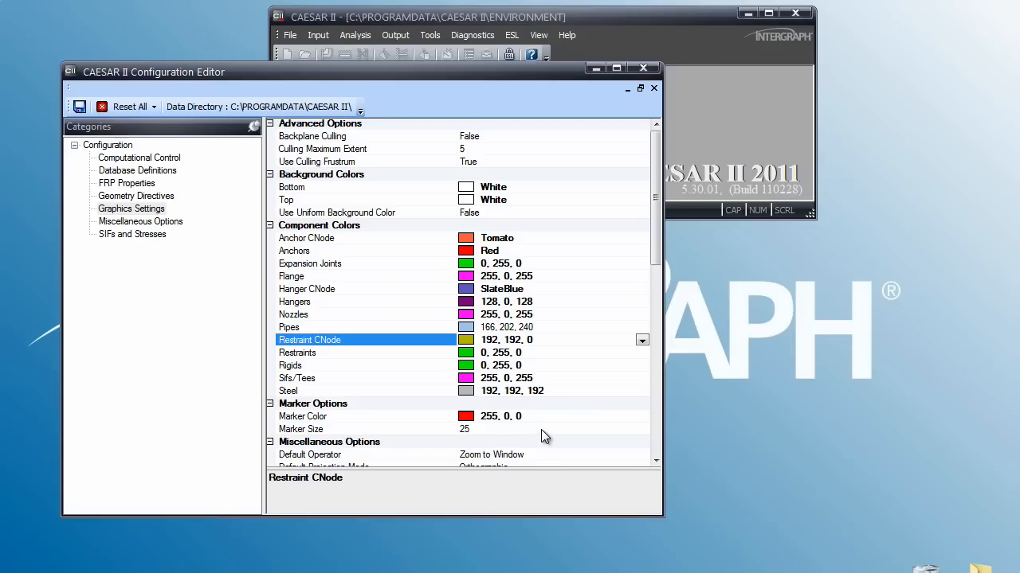
pyautogui.moveTo(162, 108)
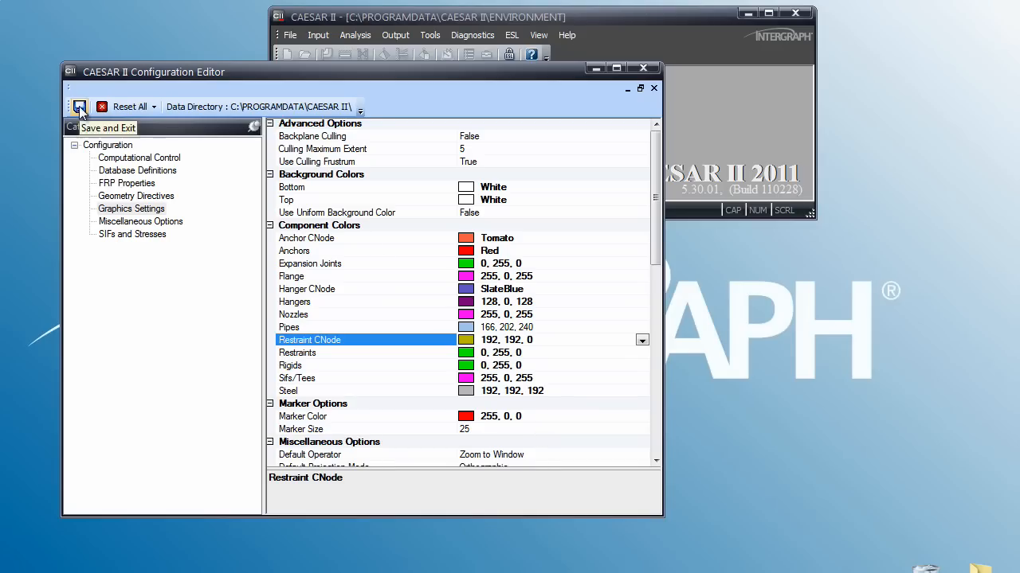
# - Save and exit the Configuration Editor, then select the Nodes font setting in Plot Settings
pyautogui.click(79, 108)
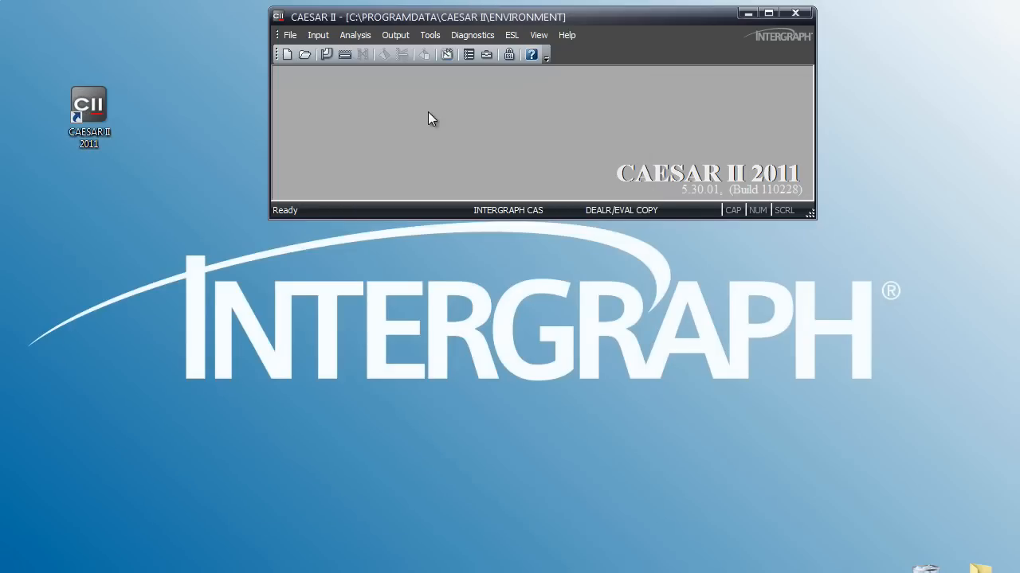
pyautogui.moveTo(336, 67)
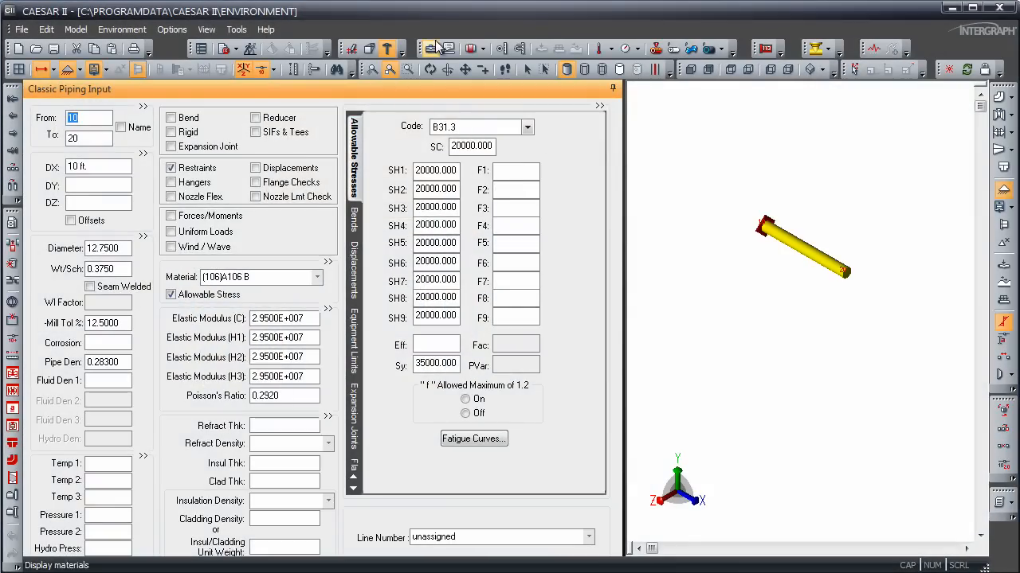
pyautogui.moveTo(435, 71)
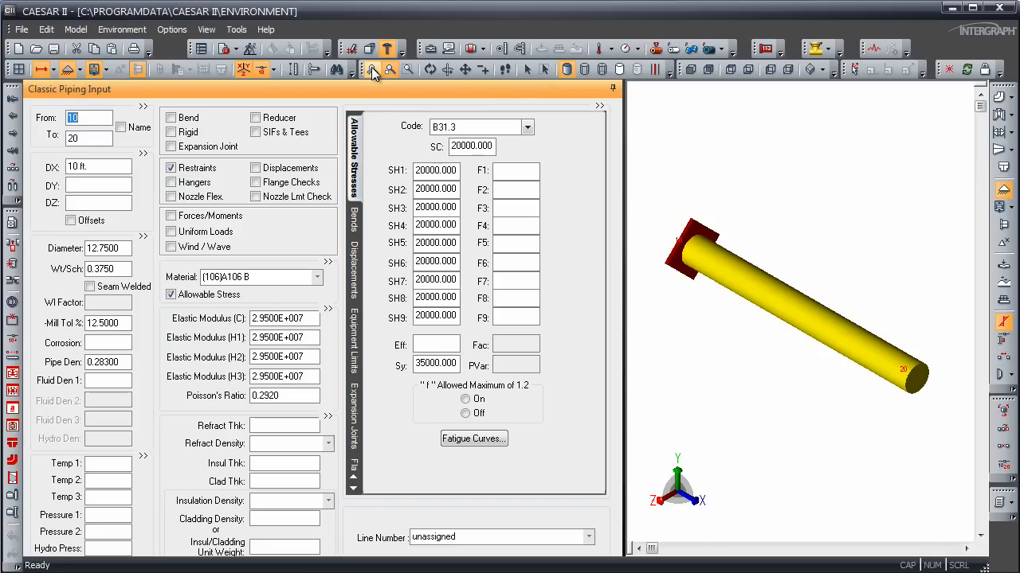
pyautogui.moveTo(889, 338)
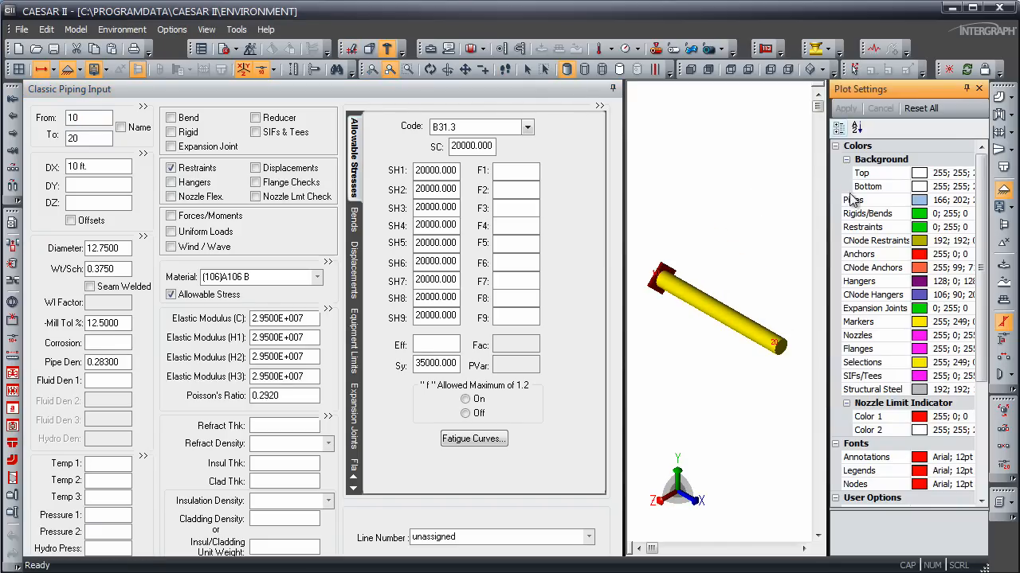
pyautogui.moveTo(863, 472)
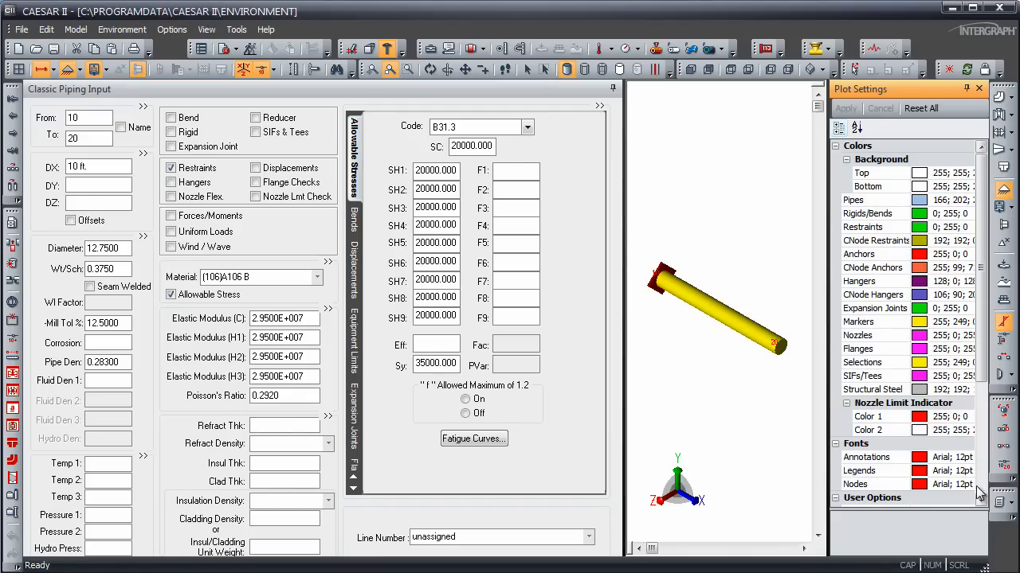
pyautogui.click(853, 484)
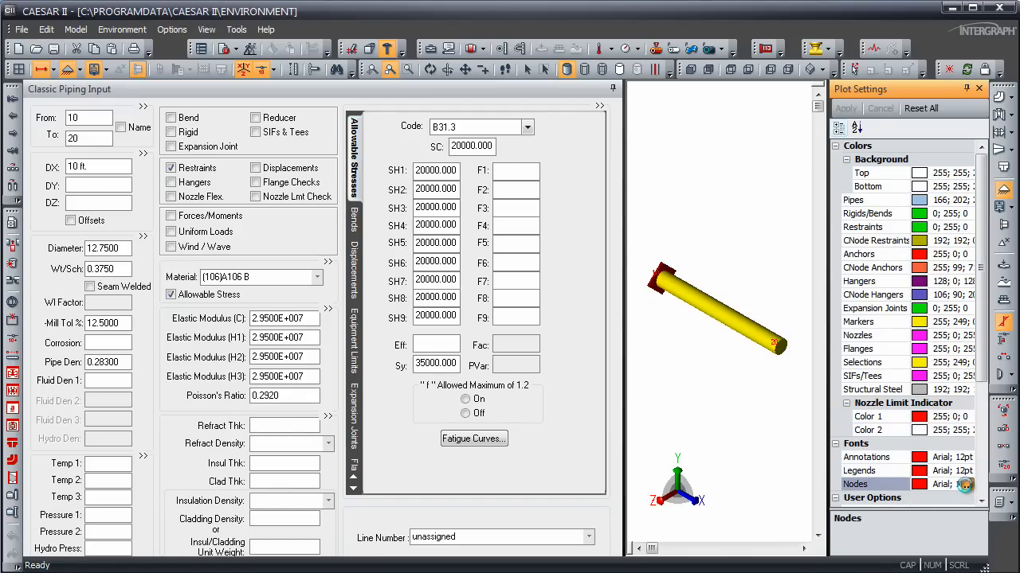
# - Set the Nodes font to Black, Bold, size 16 Arial and confirm the font dialog
pyautogui.click(967, 484)
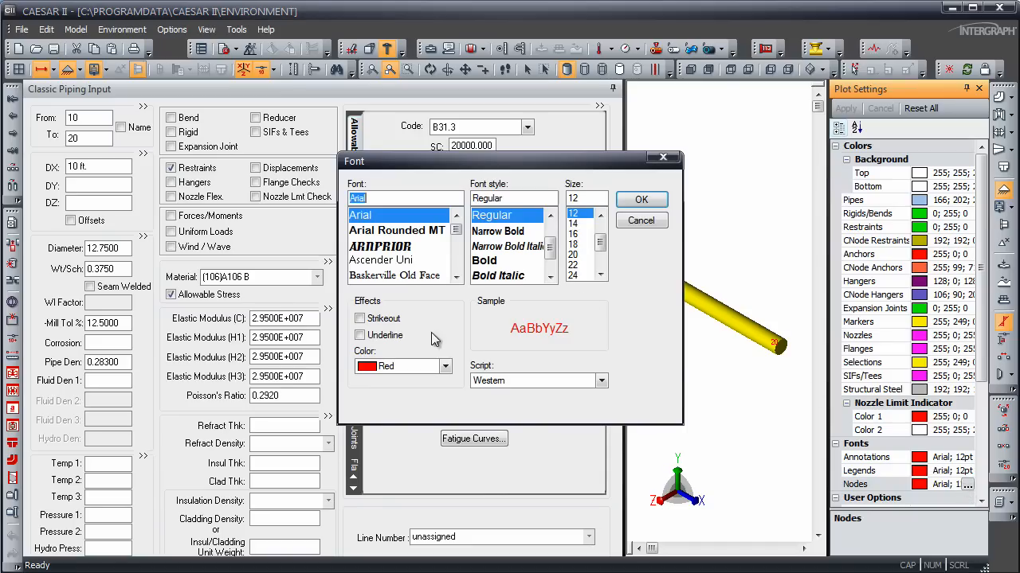
pyautogui.click(444, 367)
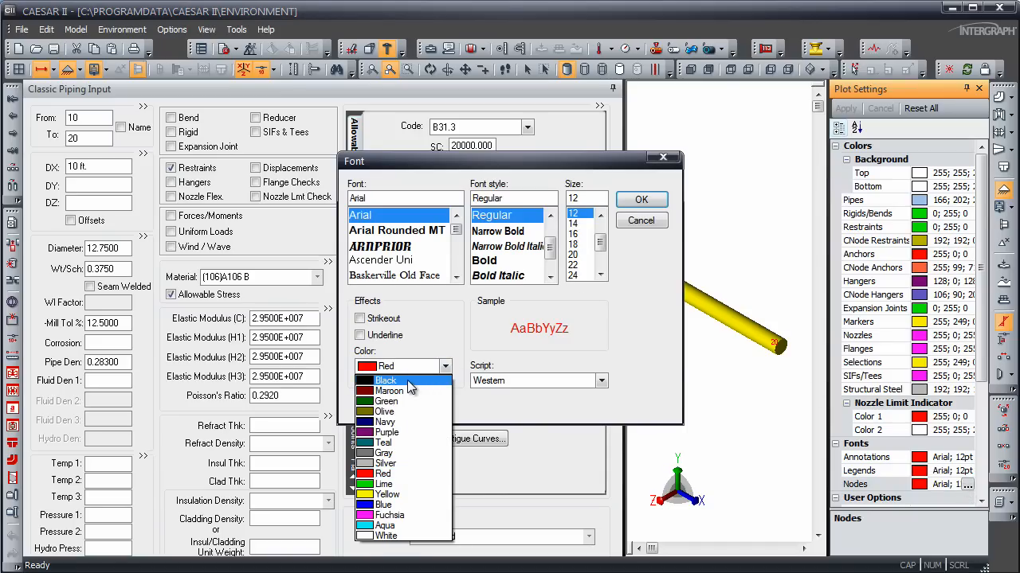
pyautogui.click(386, 379)
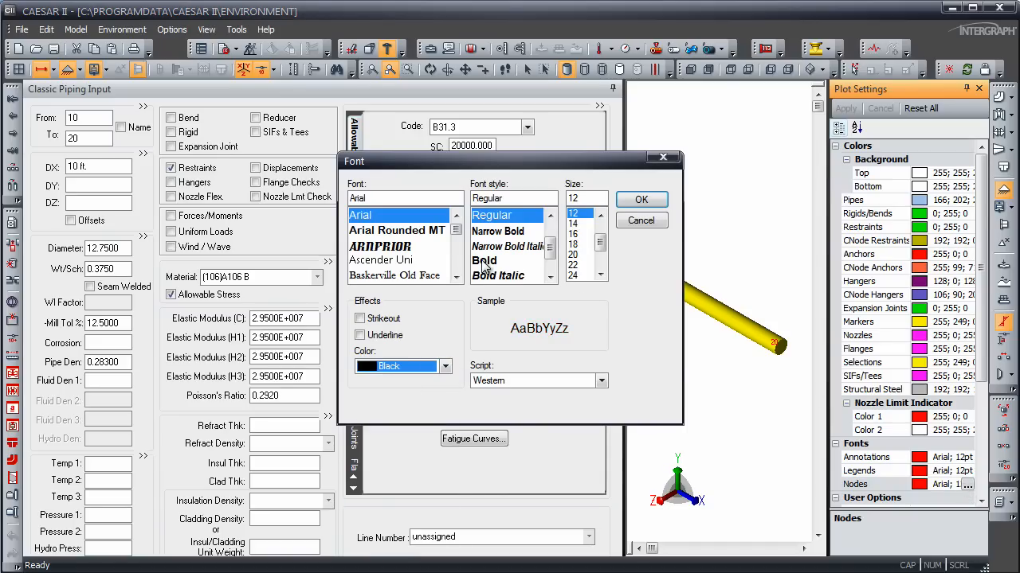
pyautogui.click(485, 261)
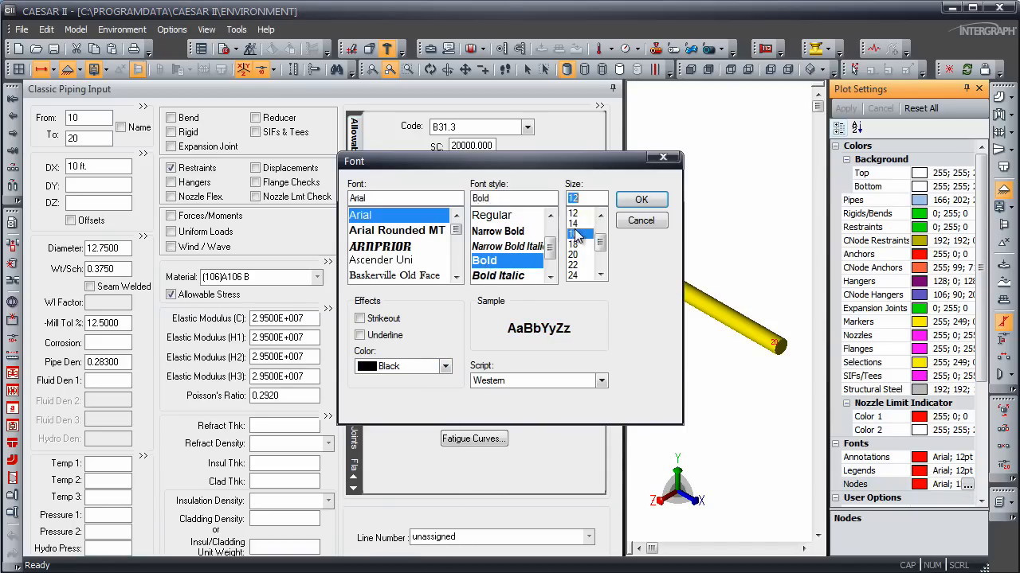
pyautogui.click(573, 233)
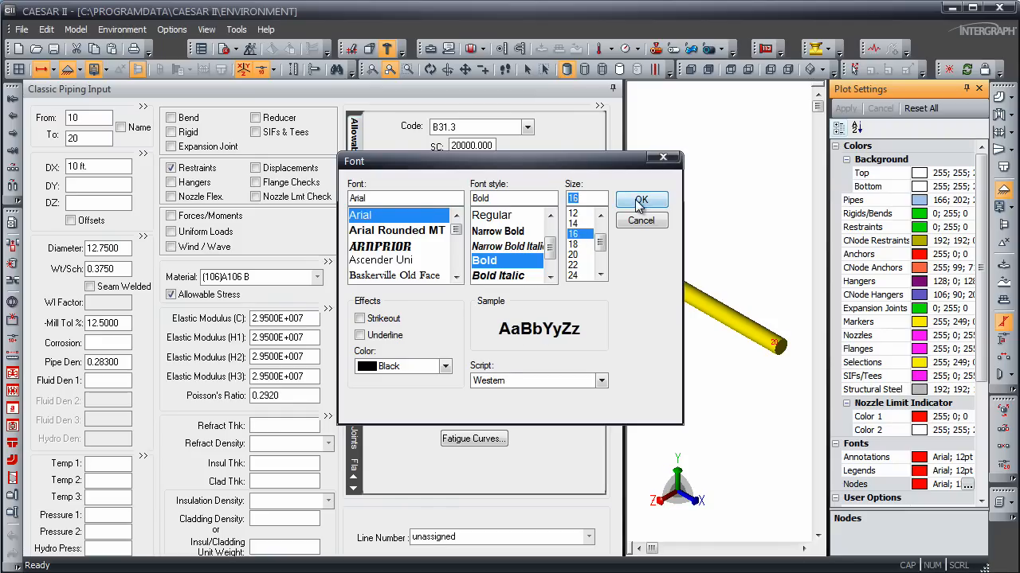
pyautogui.click(640, 201)
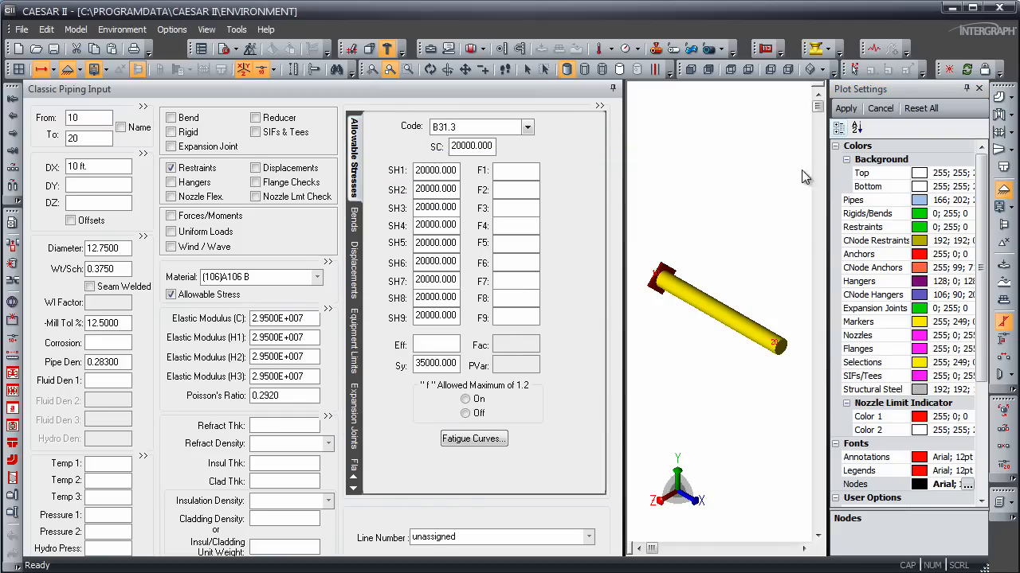
# - Apply the changed plot settings and close the Plot Settings panel
pyautogui.click(846, 108)
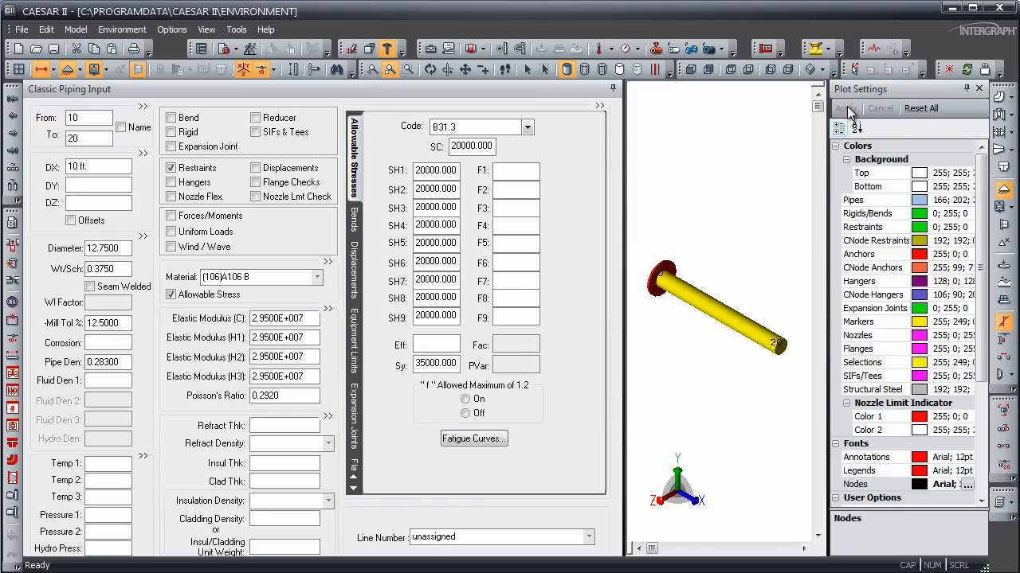
pyautogui.moveTo(921, 108)
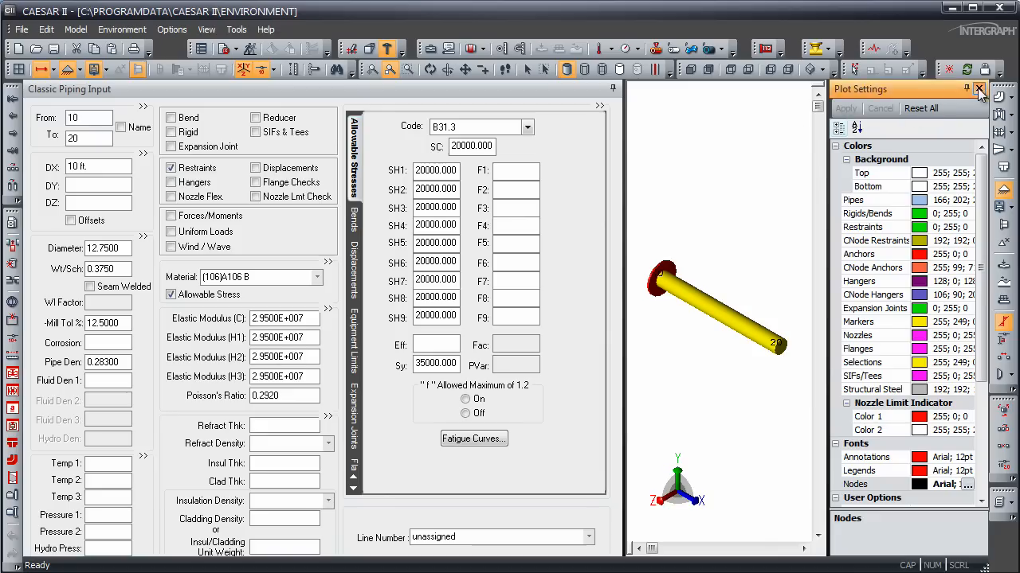
pyautogui.click(978, 89)
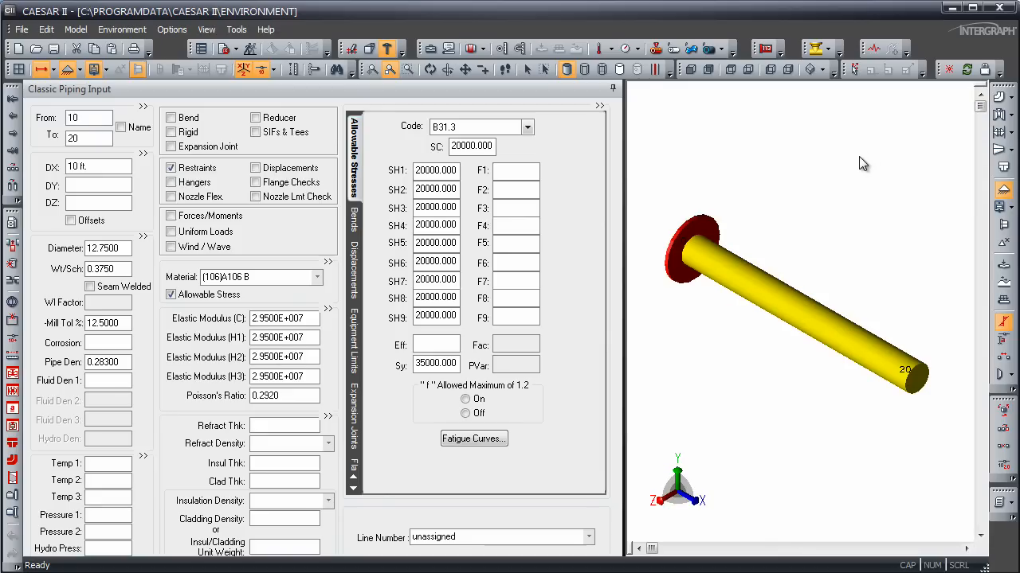
pyautogui.moveTo(803, 153)
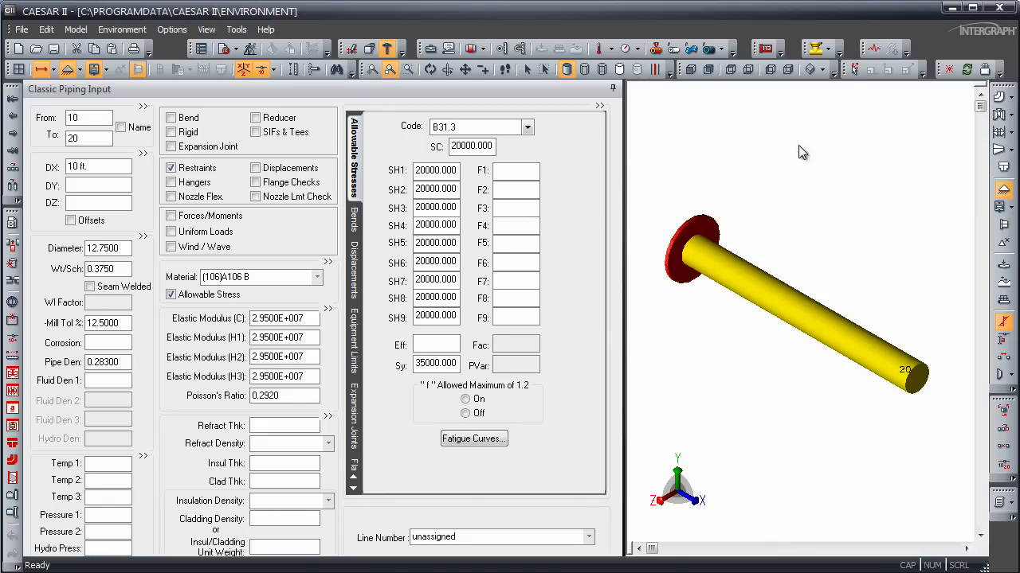
# - Zoom the 3D plot to check the bold node 20 label, then close the piping input
pyautogui.click(426, 70)
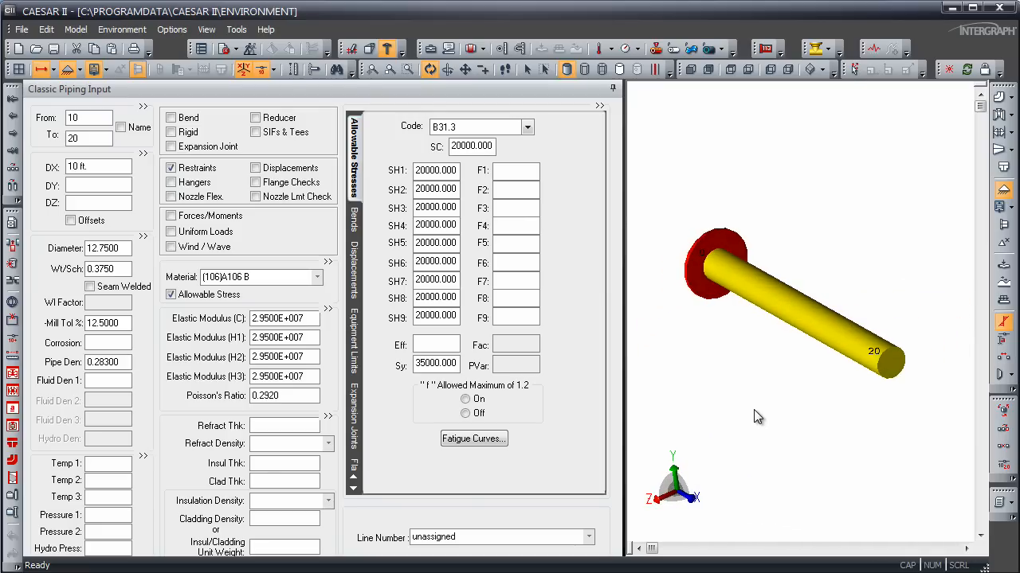
pyautogui.moveTo(781, 408)
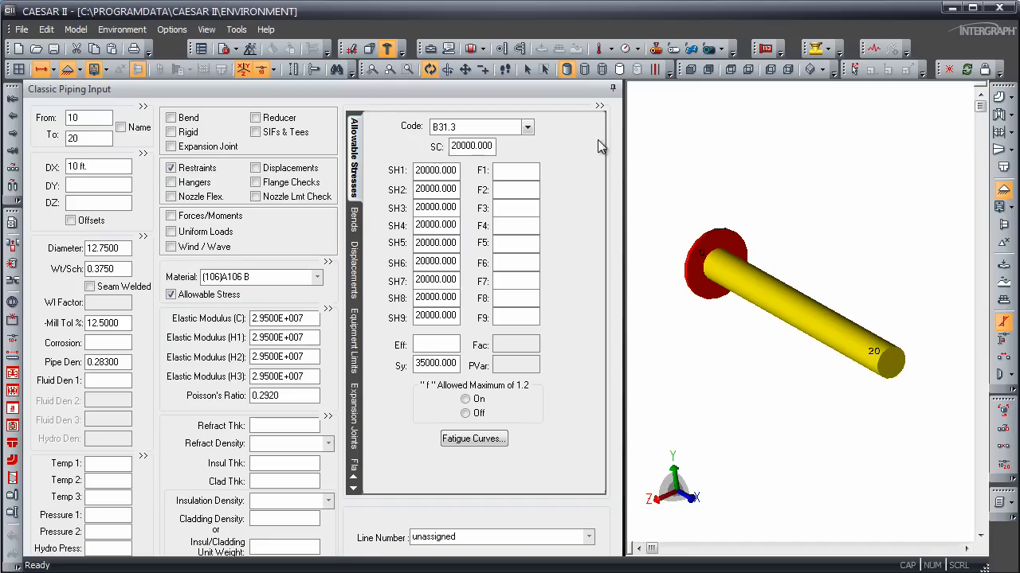
pyautogui.moveTo(573, 143)
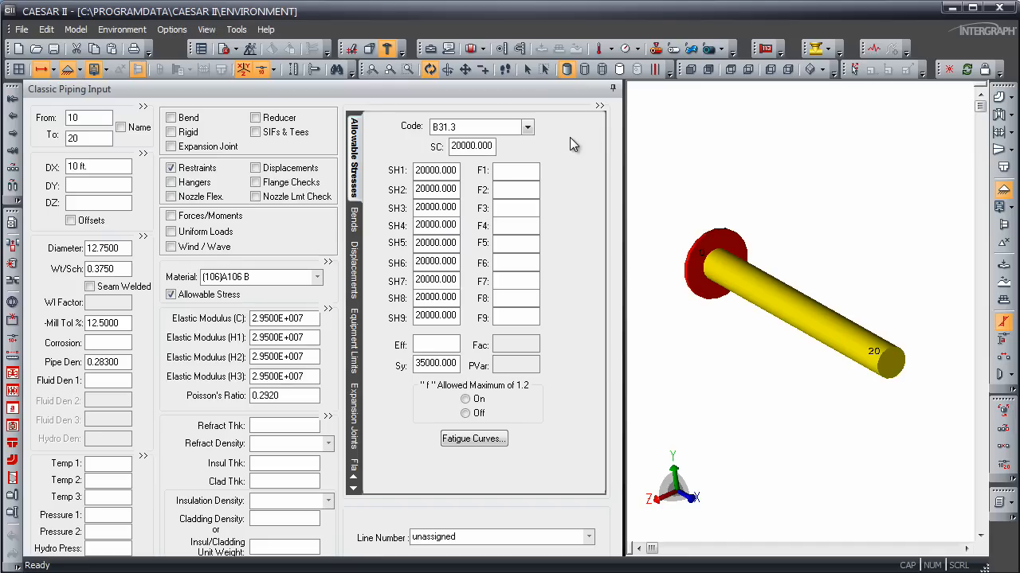
pyautogui.moveTo(61, 59)
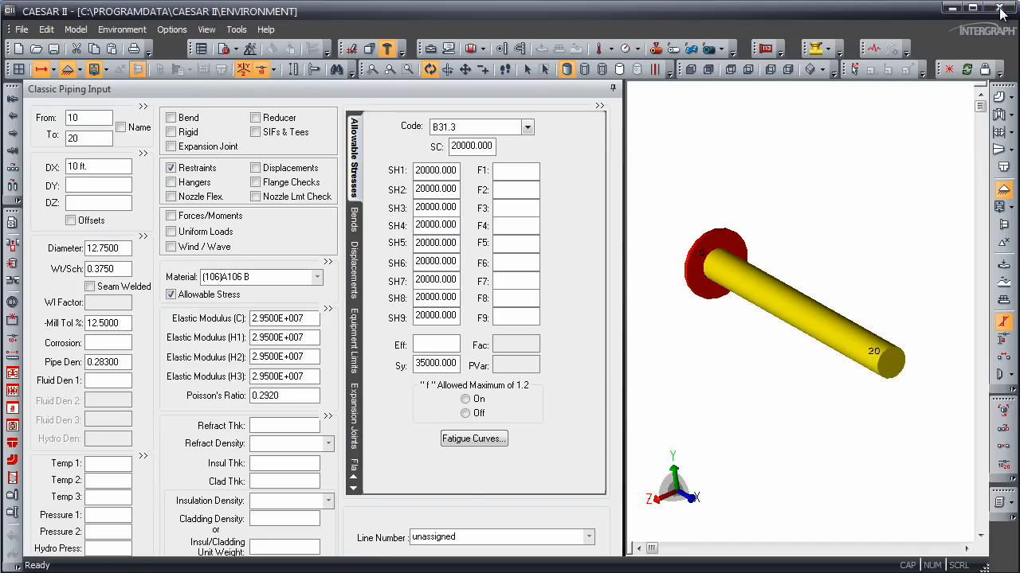
pyautogui.click(1000, 6)
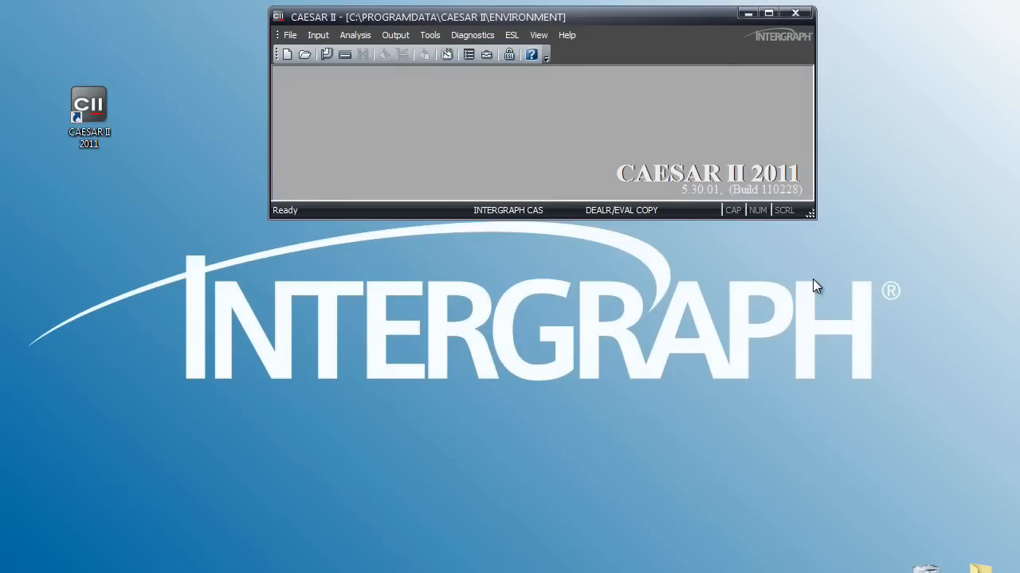
pyautogui.moveTo(449, 265)
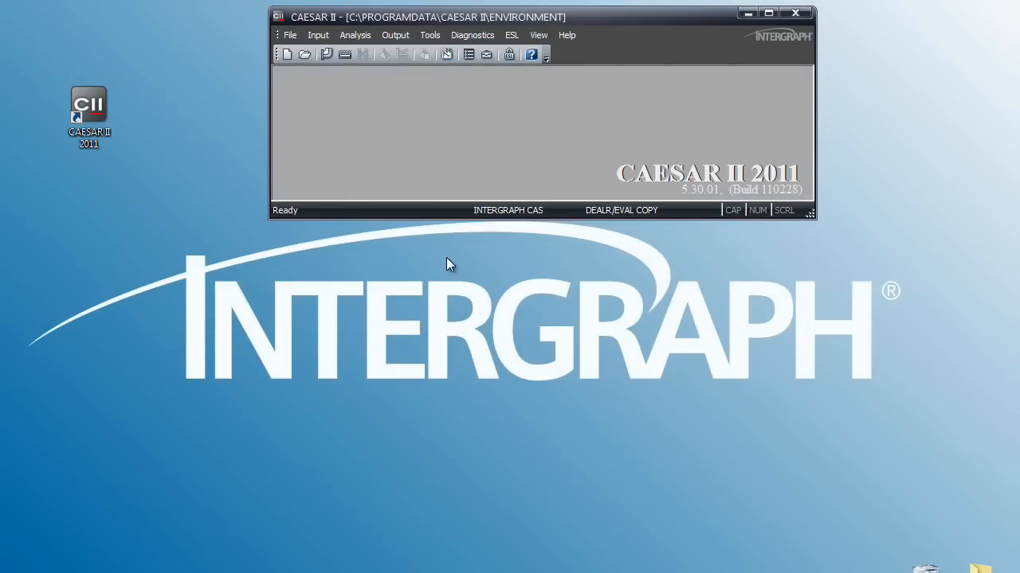
pyautogui.moveTo(534, 135)
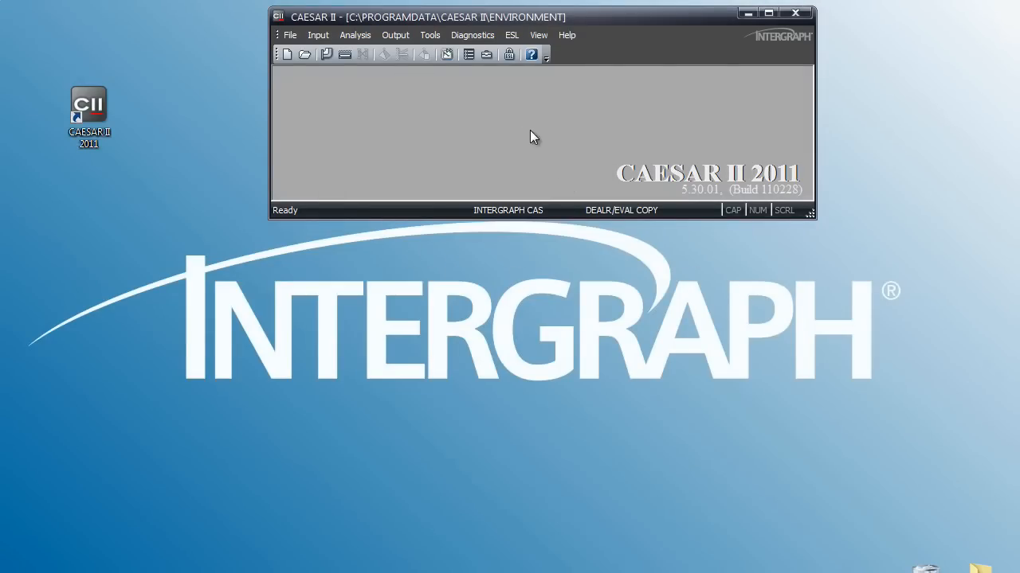
# - Show the Tools menu on the main CAESAR II window
pyautogui.click(430, 35)
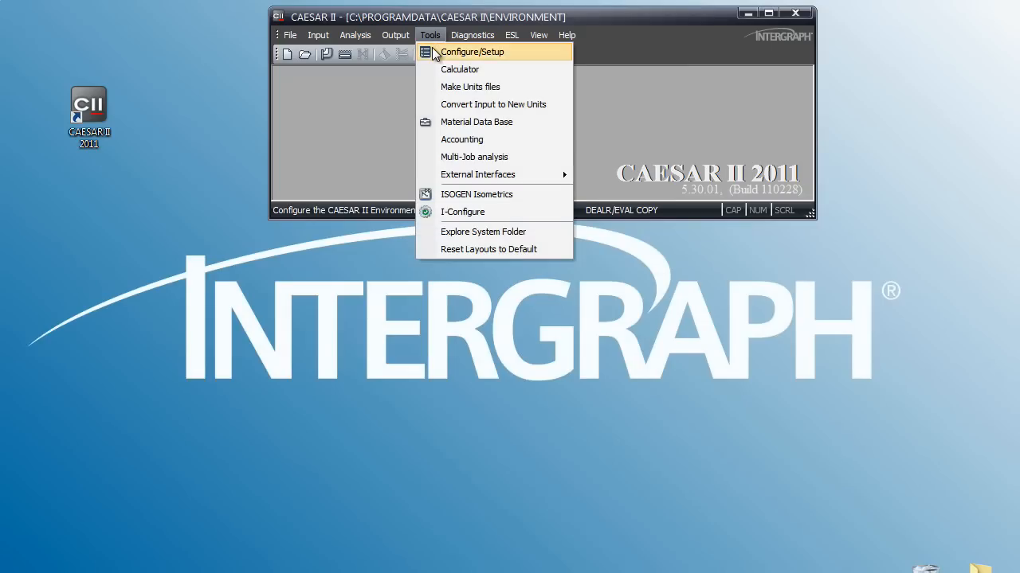
# - In Configure/Setup, view Database Definitions, FRP Properties, Geometry Directives, Miscellaneous Options and SIFs and Stresses
pyautogui.click(471, 51)
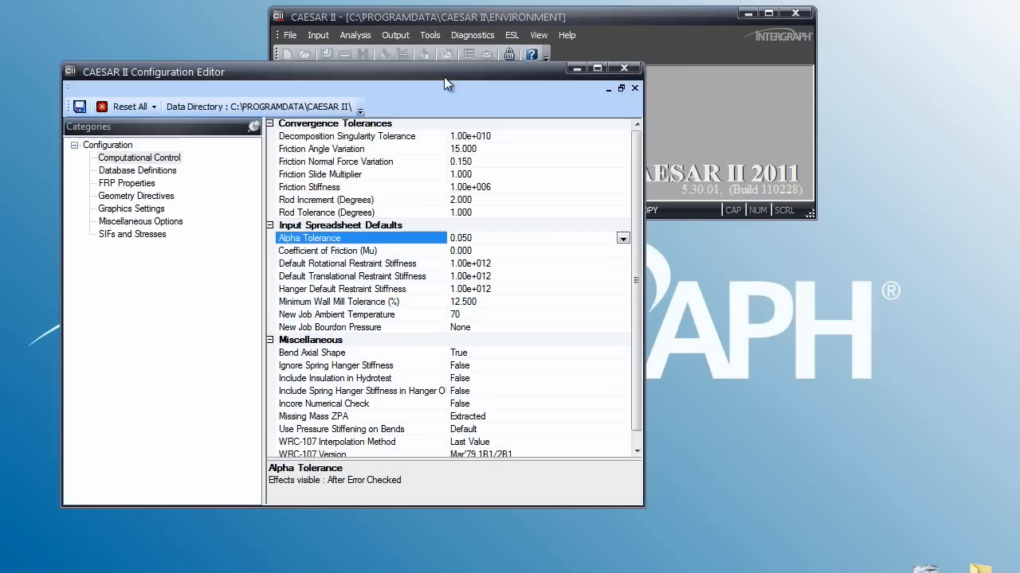
pyautogui.moveTo(482, 179)
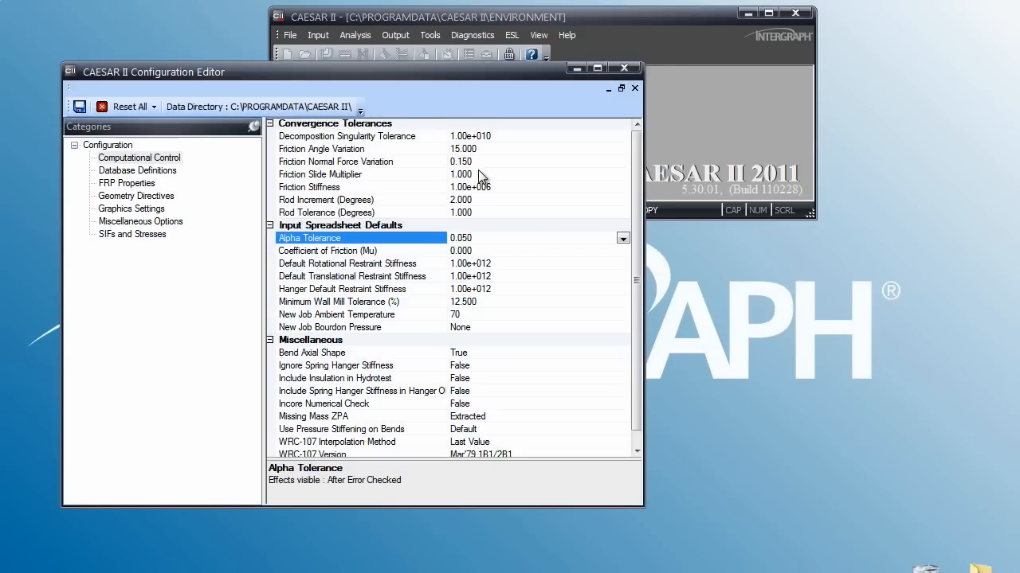
pyautogui.moveTo(341, 204)
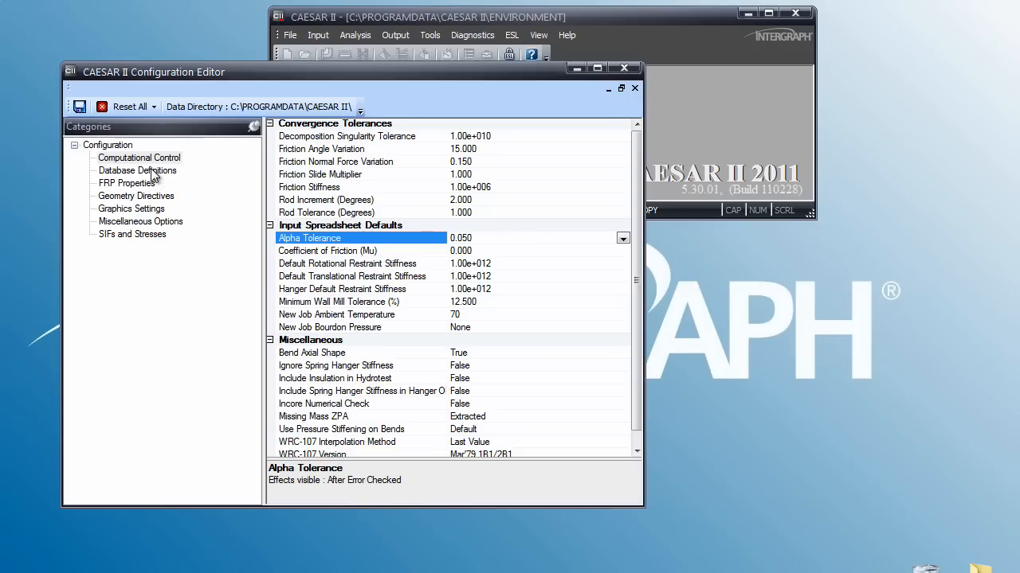
pyautogui.click(137, 171)
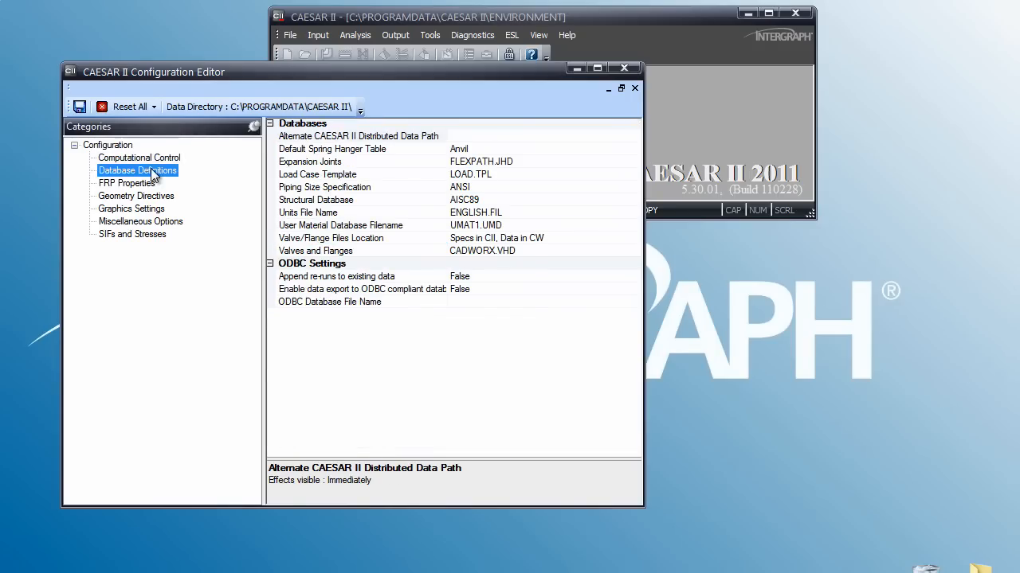
pyautogui.click(126, 183)
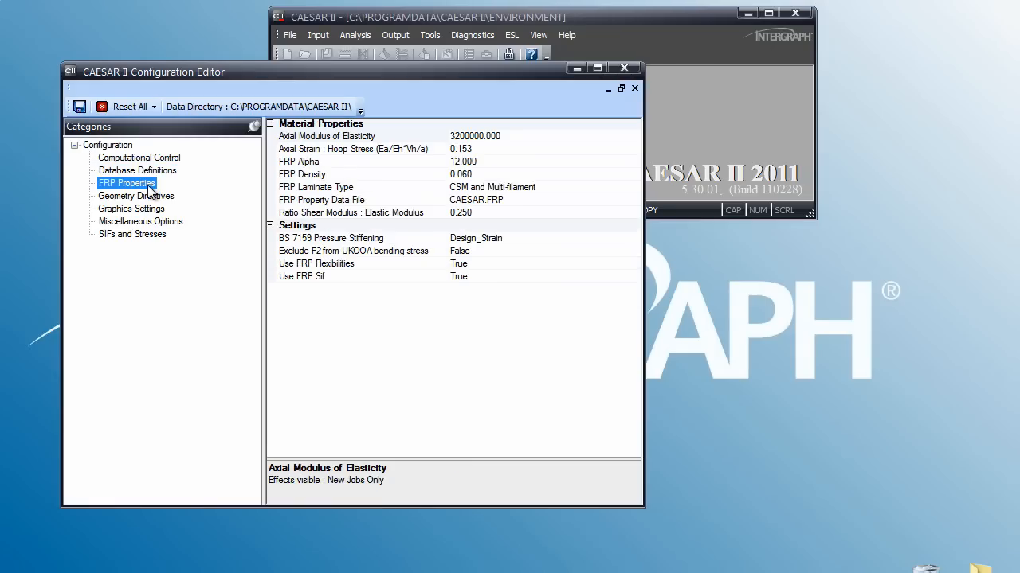
pyautogui.moveTo(150, 202)
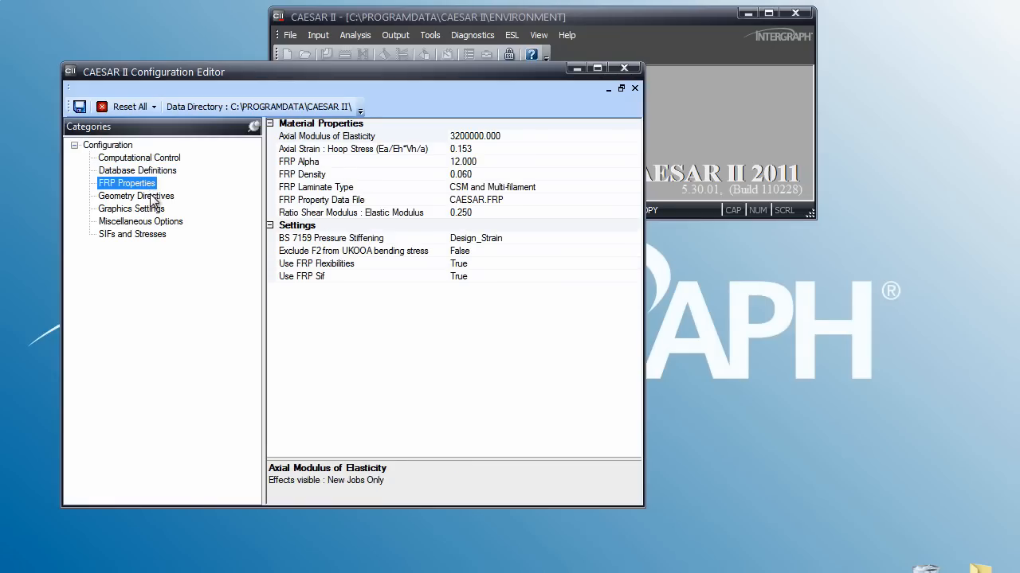
pyautogui.click(135, 194)
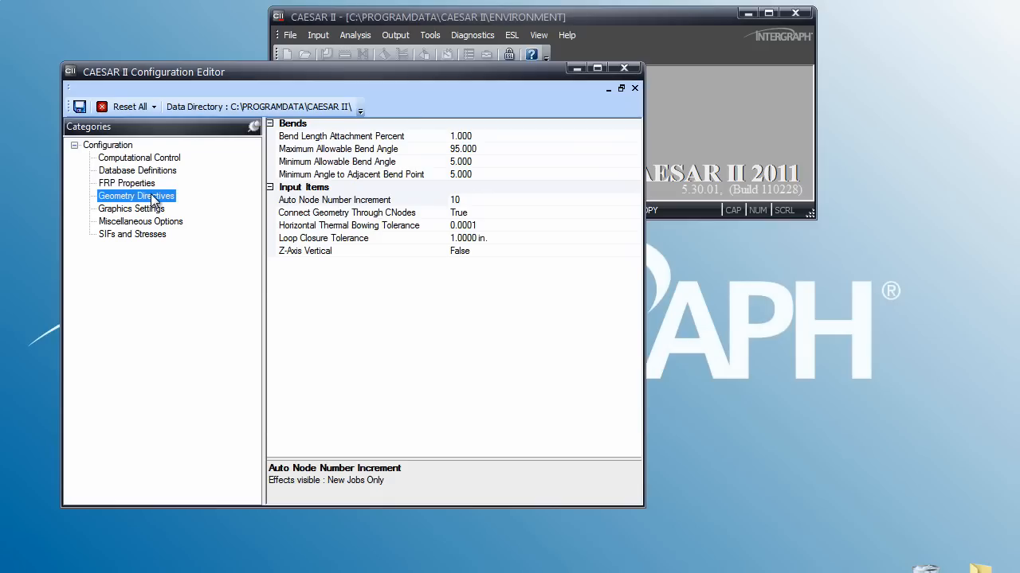
pyautogui.moveTo(152, 209)
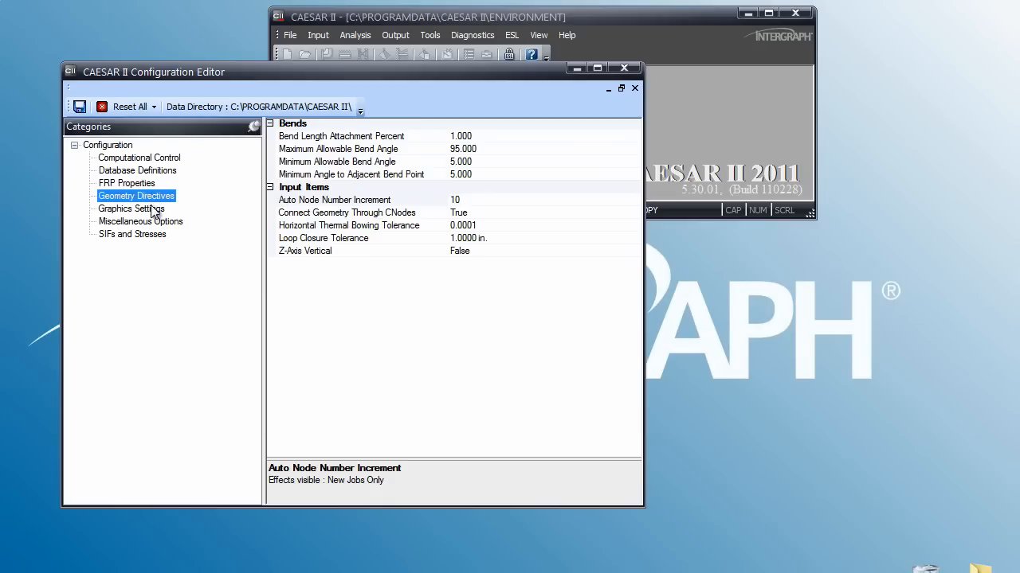
pyautogui.click(141, 222)
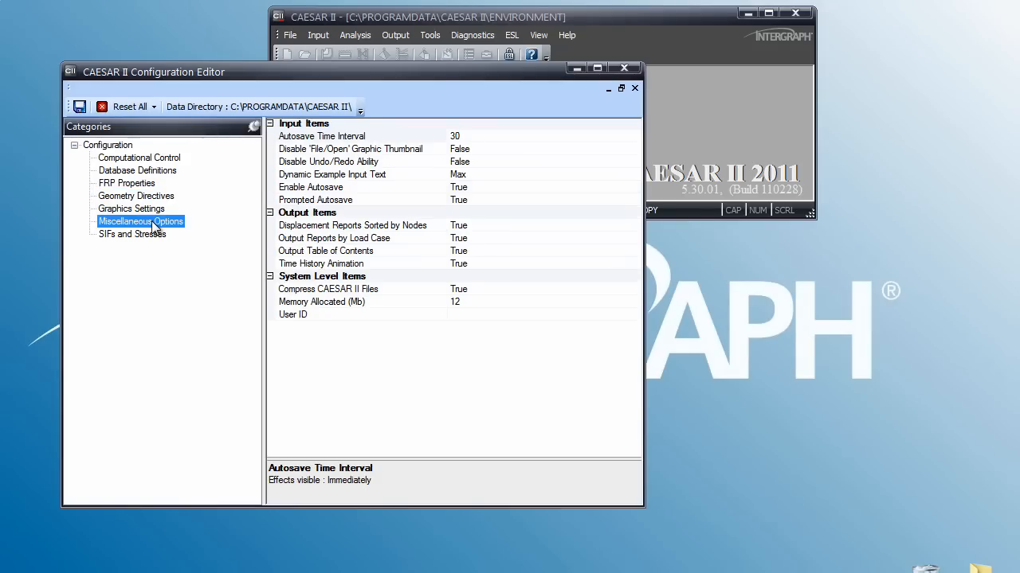
pyautogui.moveTo(153, 241)
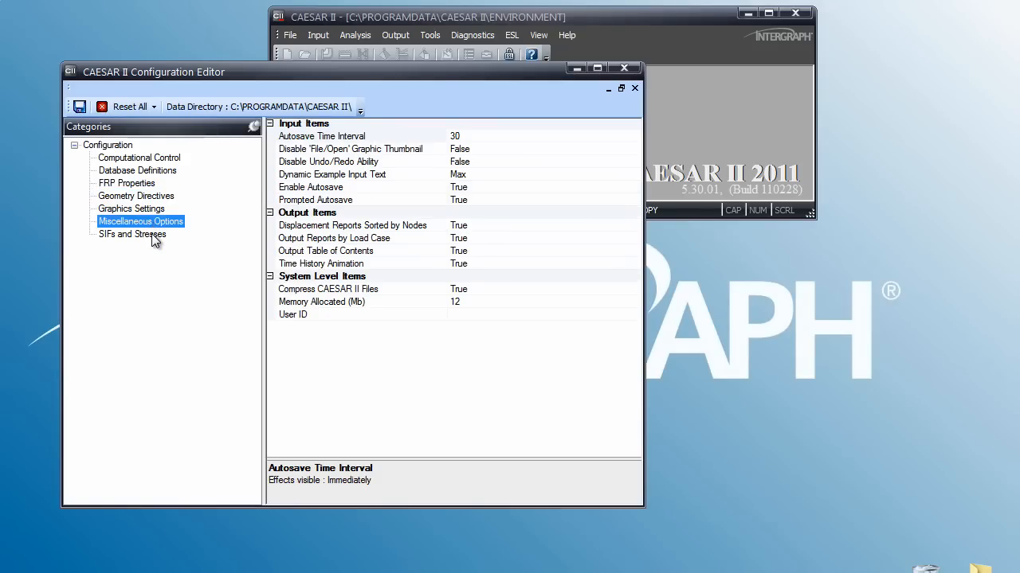
pyautogui.click(133, 235)
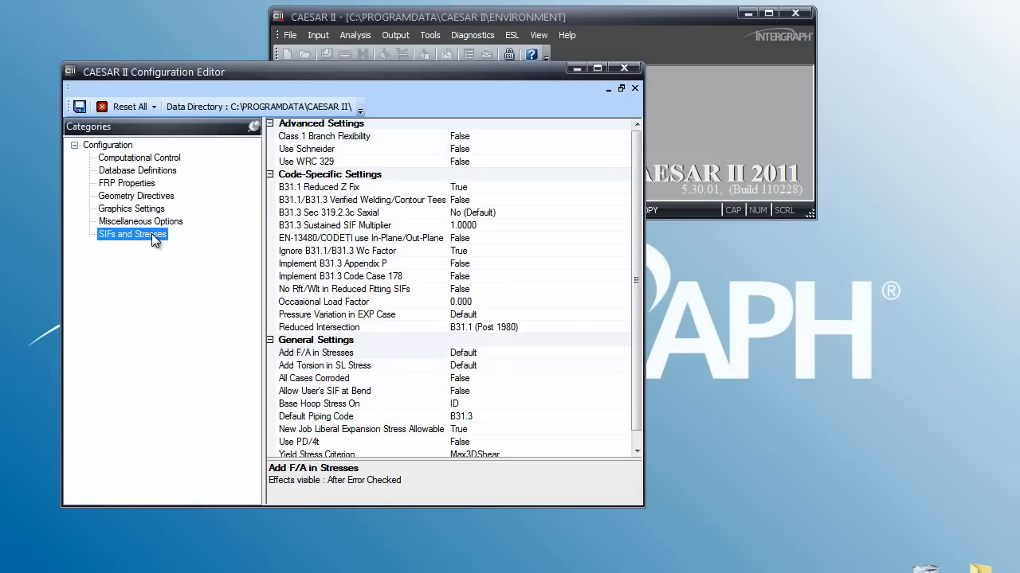